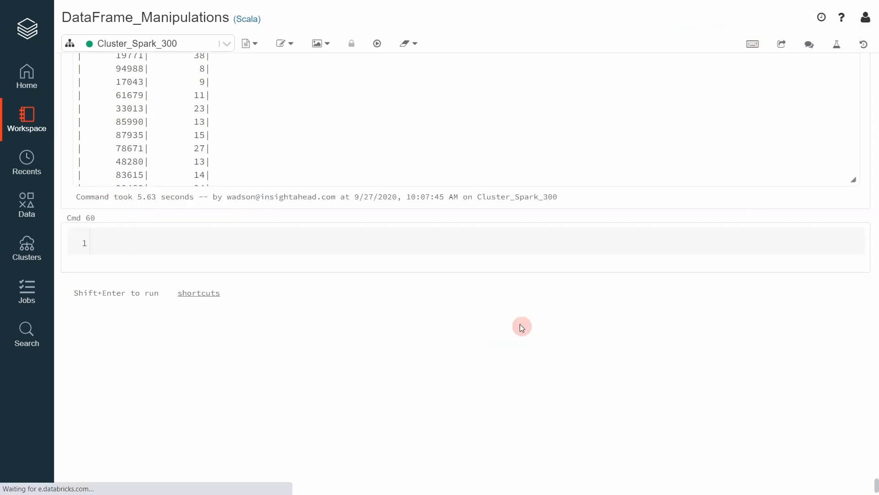
Write webSalesDf.select(max("ws_sales_price")).show and run it, returning 299.16
text(w)
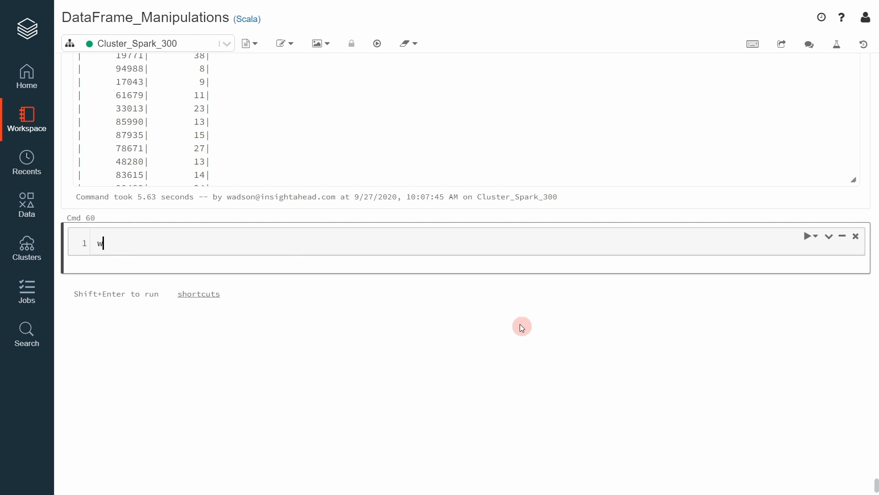
text(eb)
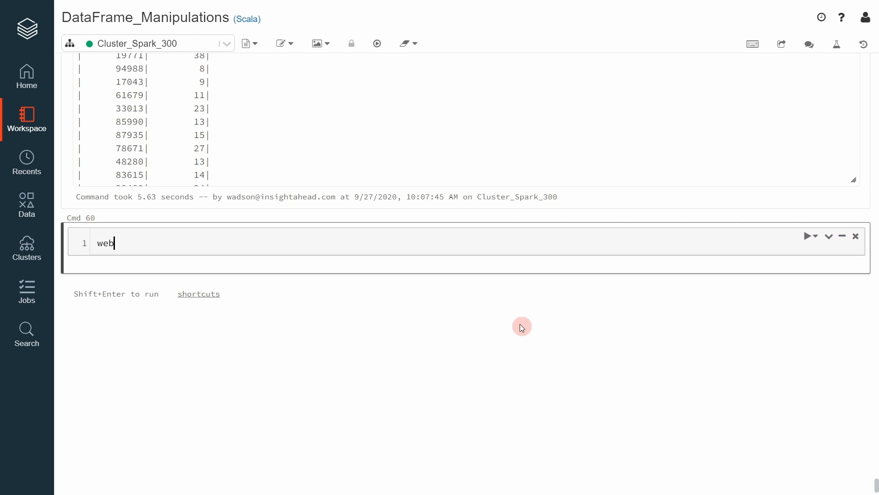
text(Sales)
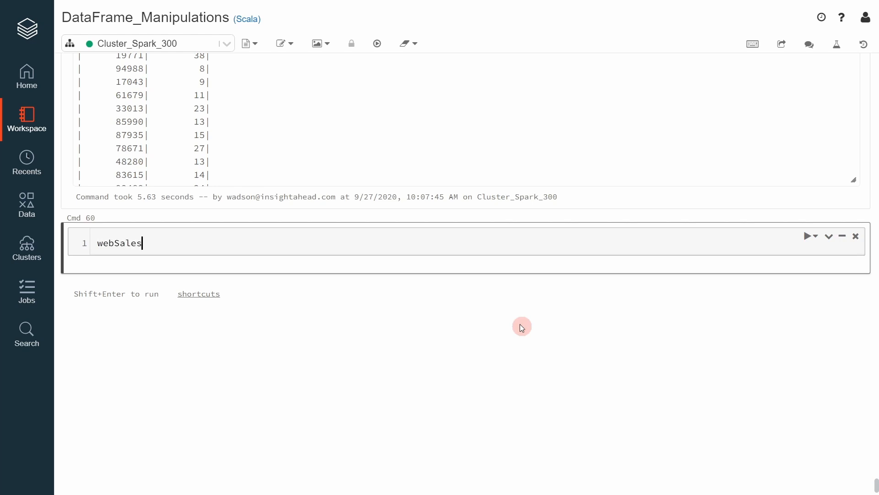
text(Df)
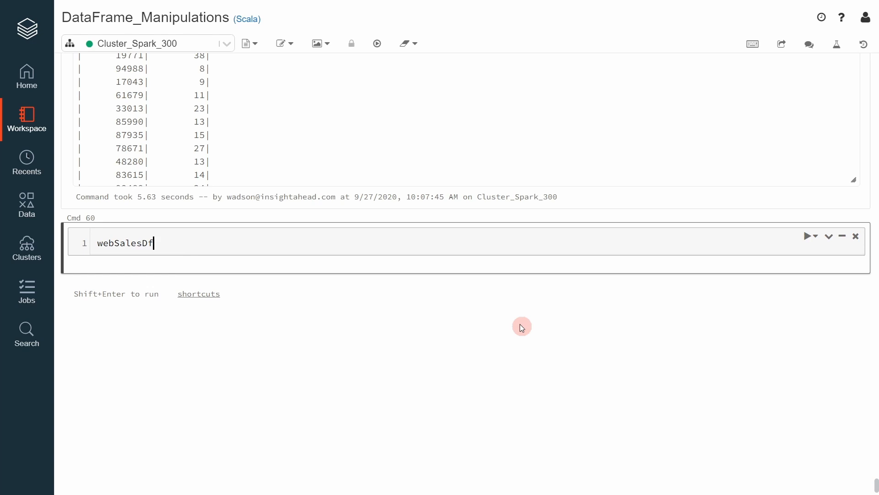
text(.select())
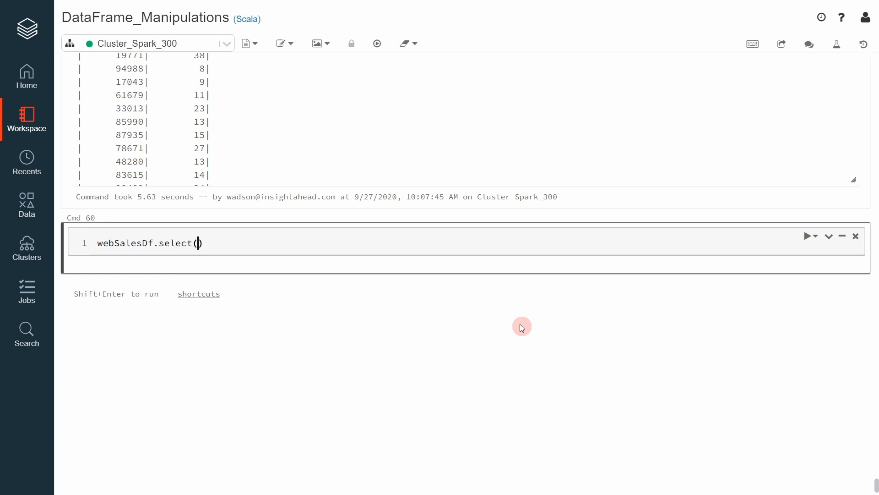
text(m)
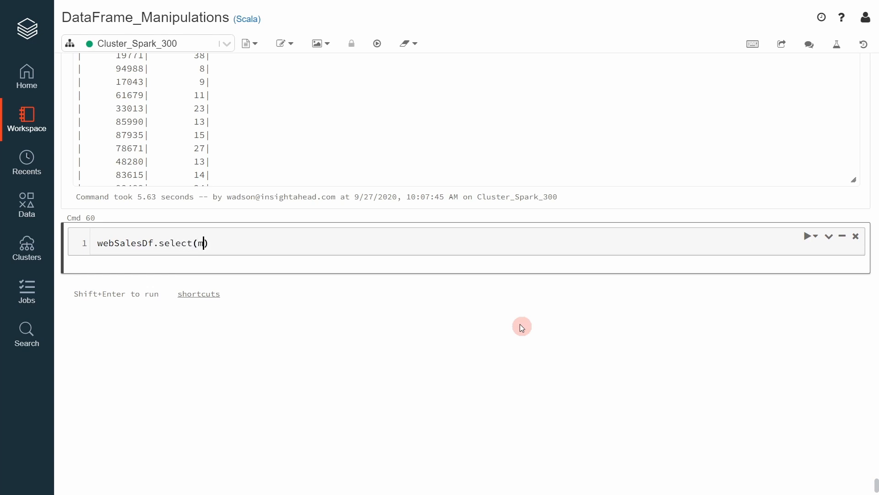
text(ay)
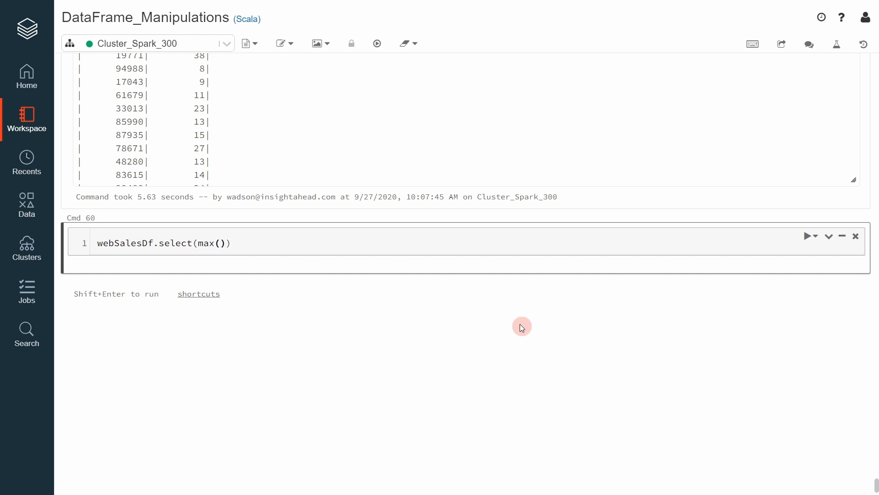
text("ws_)
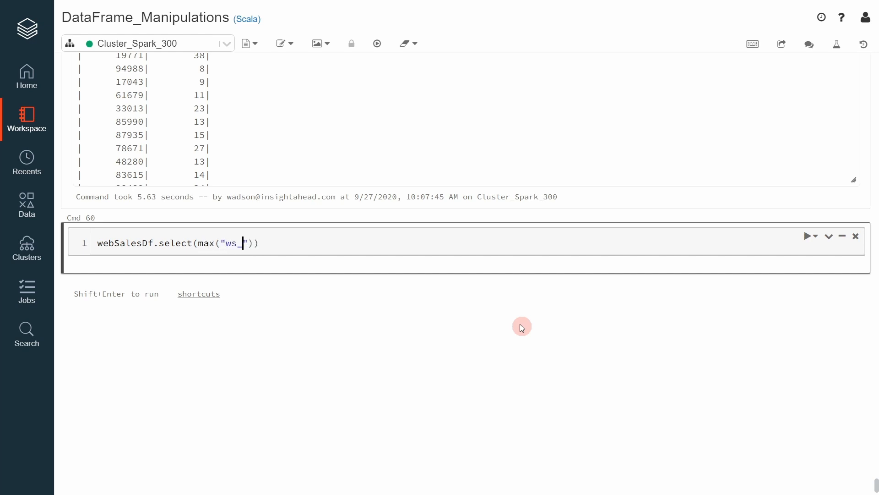
text(ale)
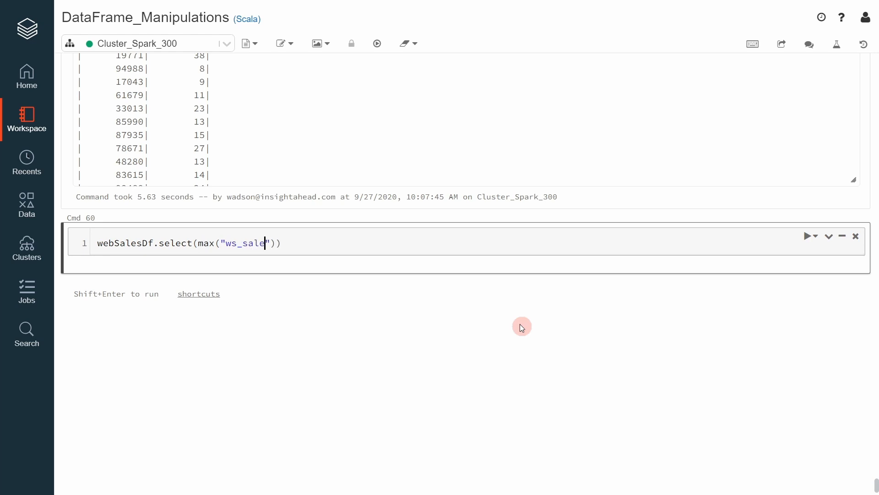
text(s_prince)
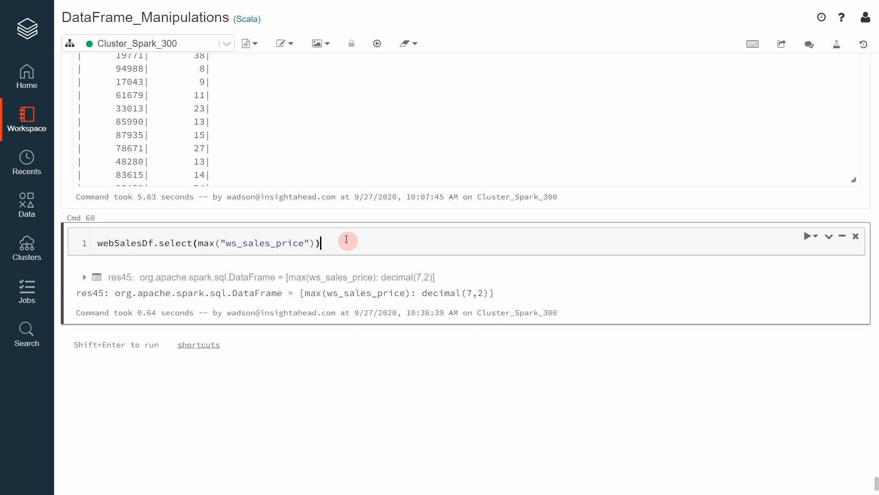
text(.show)
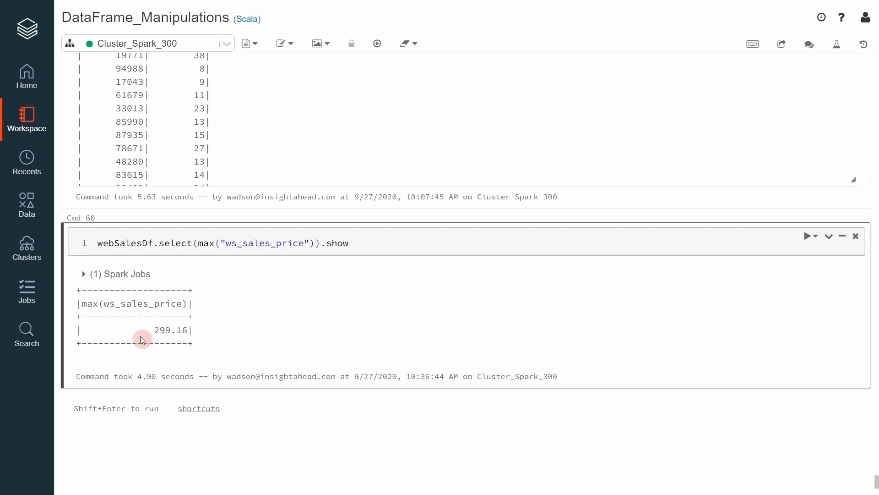
mouse_move(155, 330)
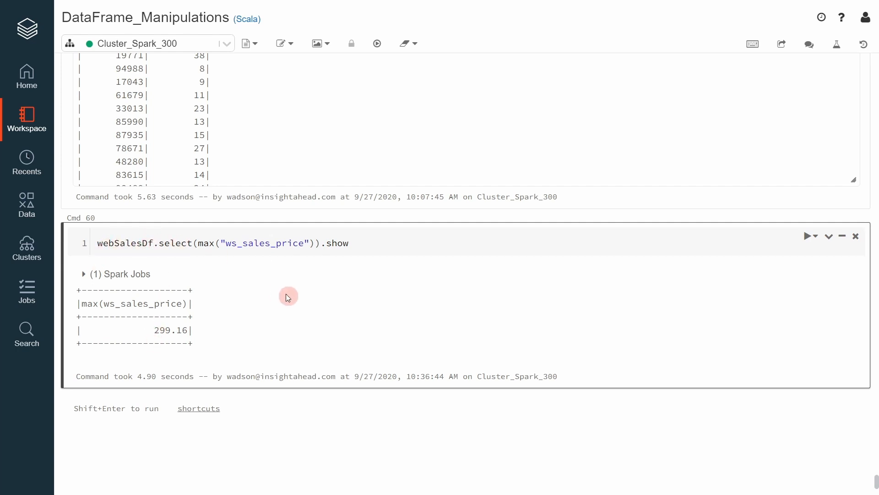
mouse_move(213, 283)
text(customer.sl)
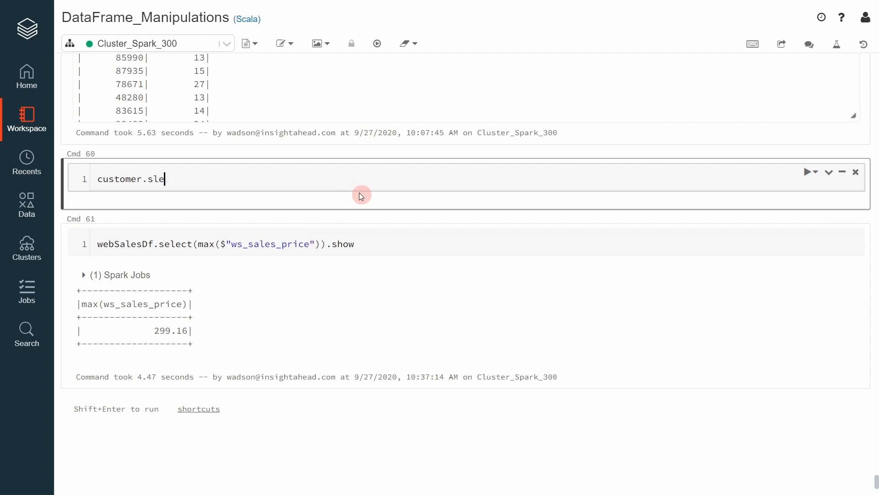
Write customerDf.select(year("birthdate")).show and run it, hitting a Column type mismatch
text(elect()
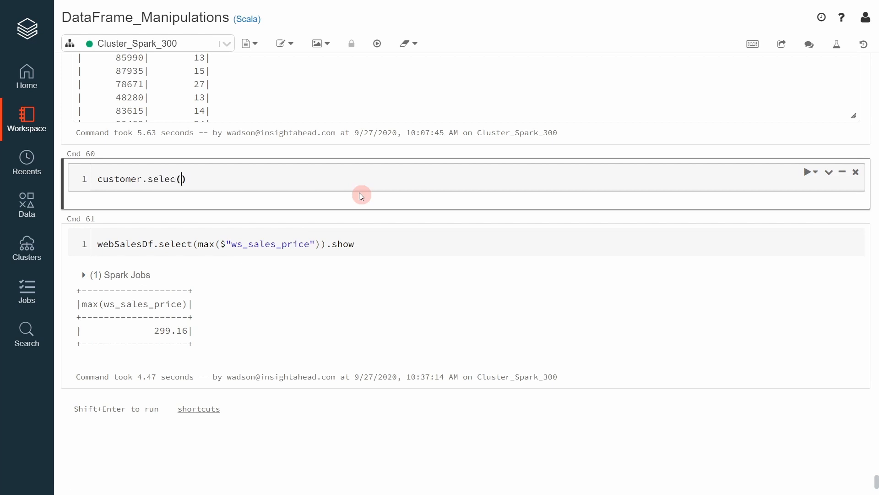
text(yera)
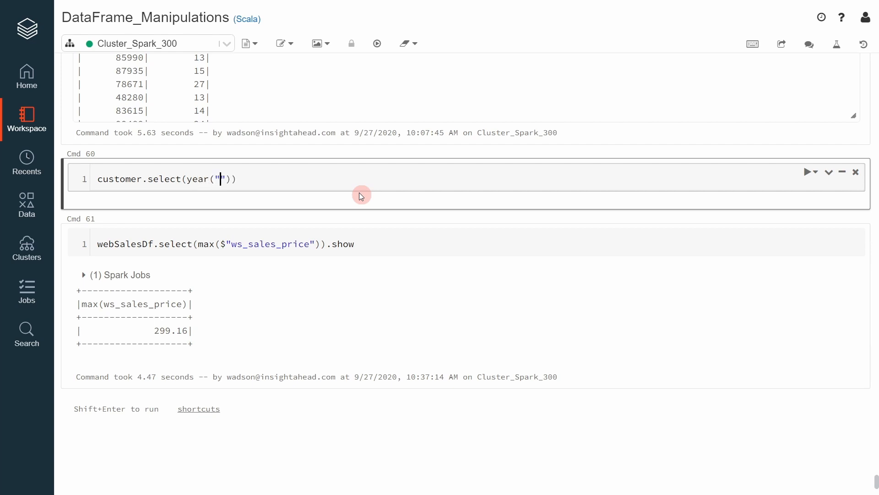
text(birth)
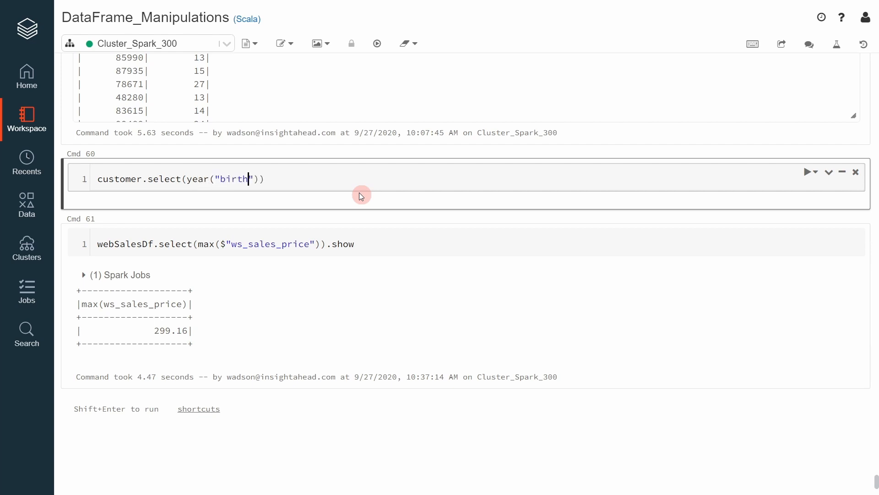
text(date)
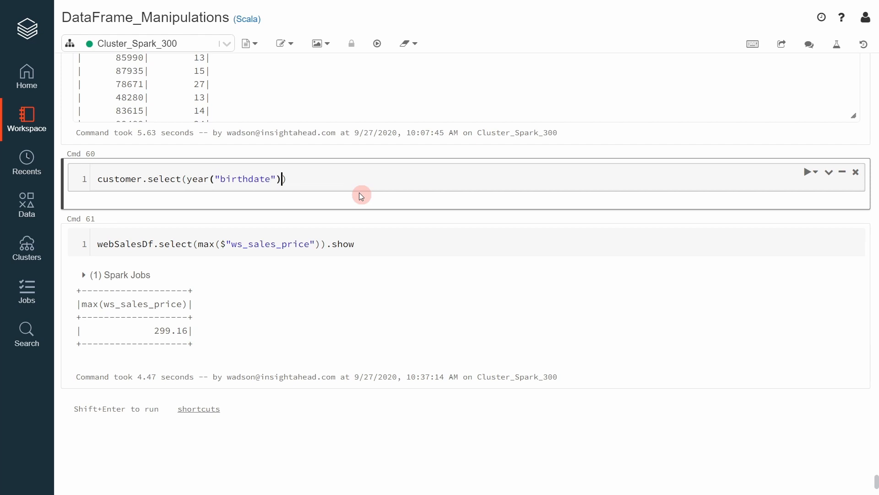
text(.show)
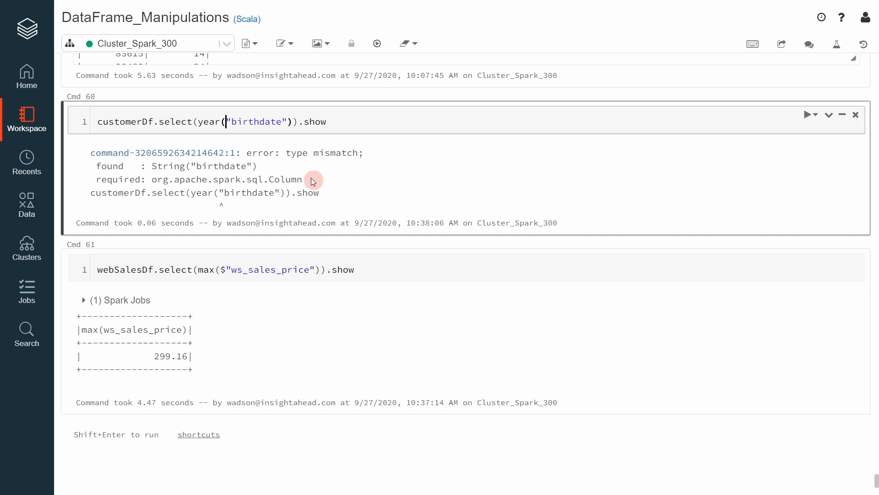
Select the mismatched "birthdate" argument so it can become $"birthdate"
double_click(227, 179)
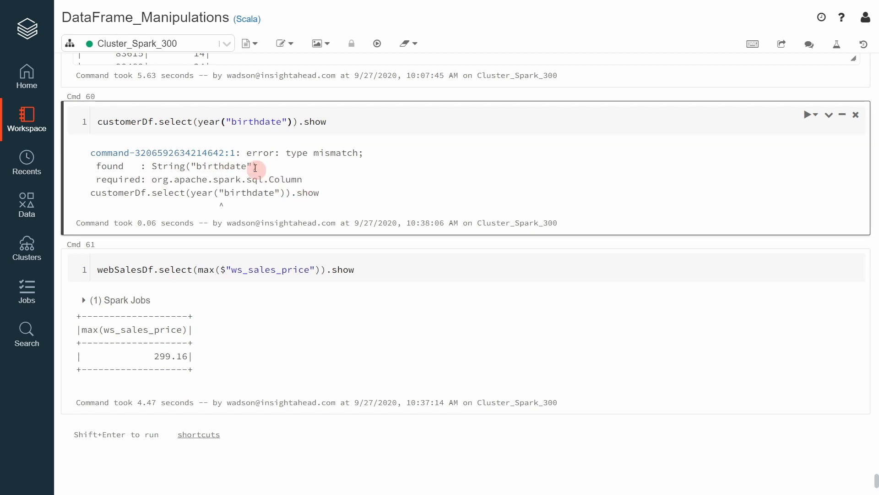
double_click(200, 166)
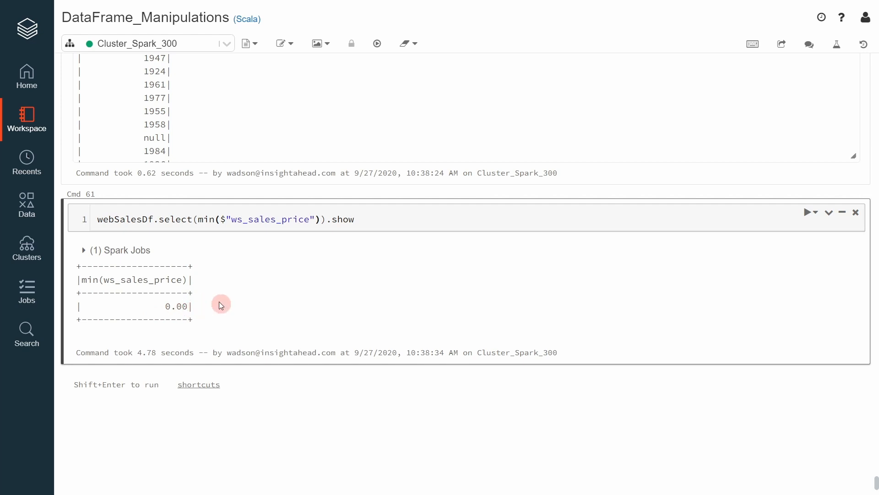
mouse_move(254, 269)
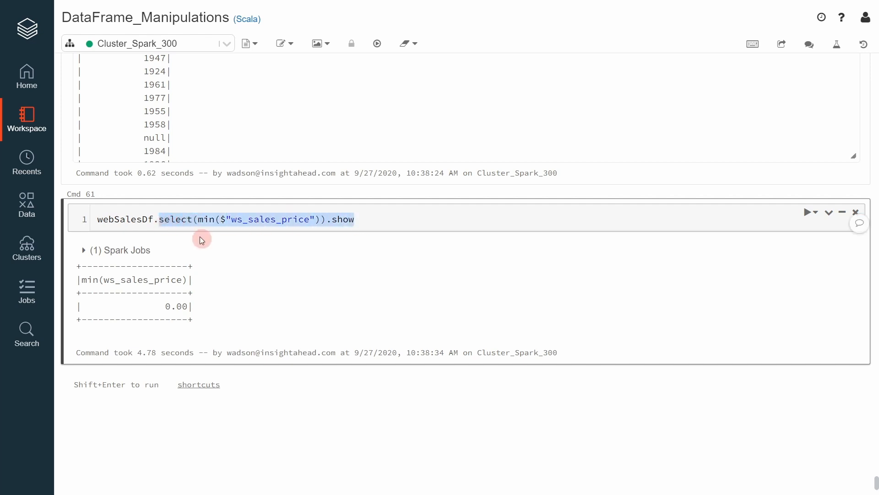
Rewrite the cell as webSalesDf.agg(max("ws_sales_price")) and append .show
text(.agg)
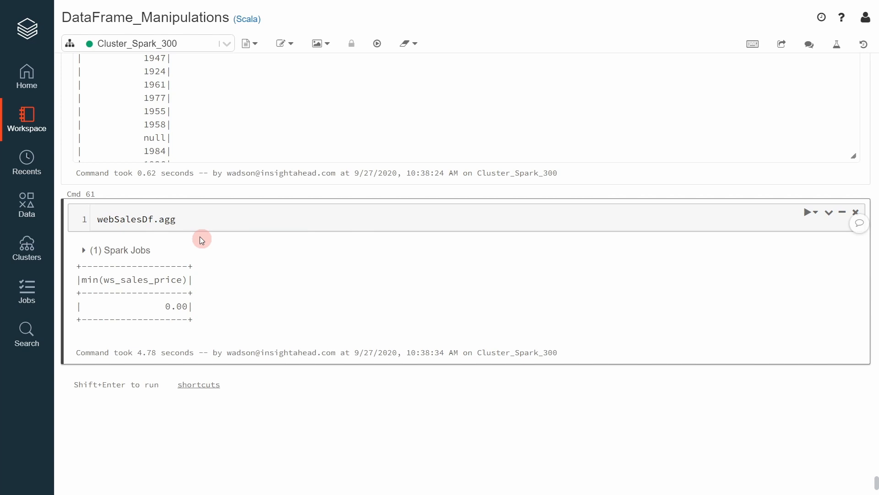
text(()
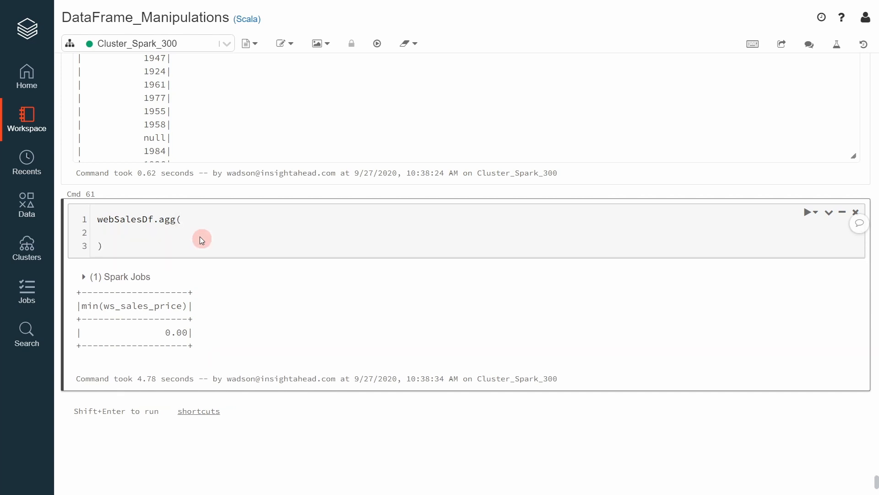
text(max)
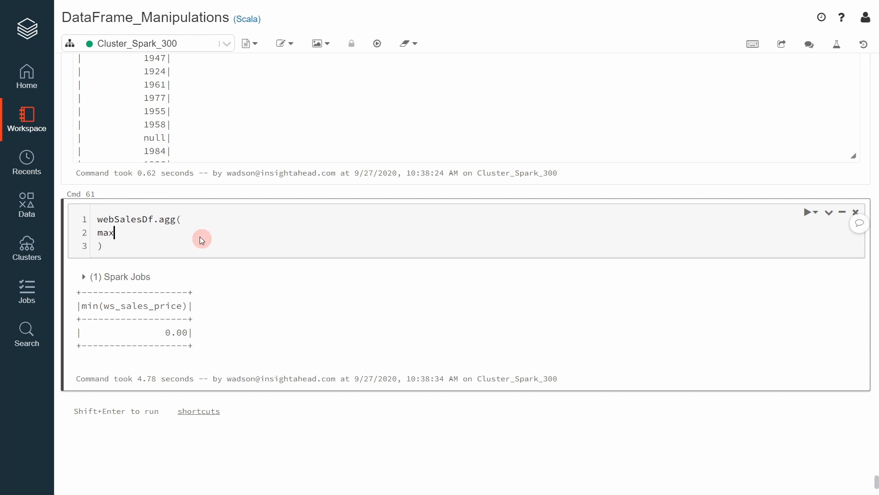
text((""))
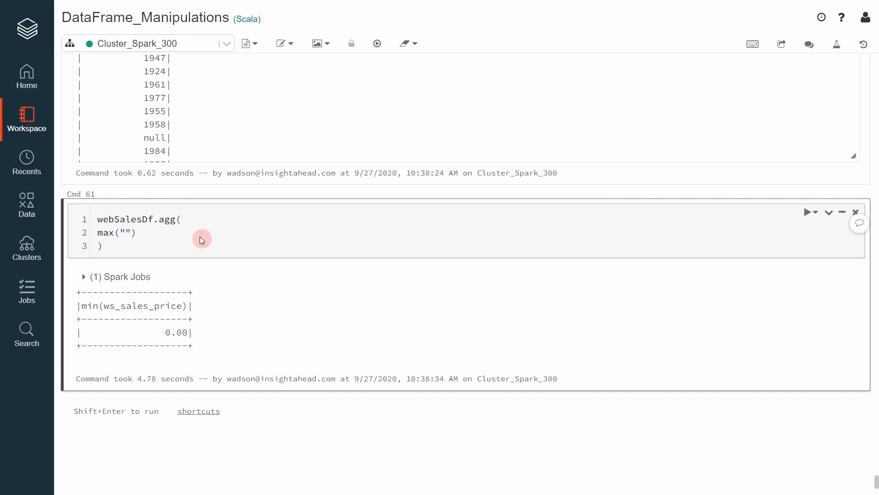
text(ws_sa)
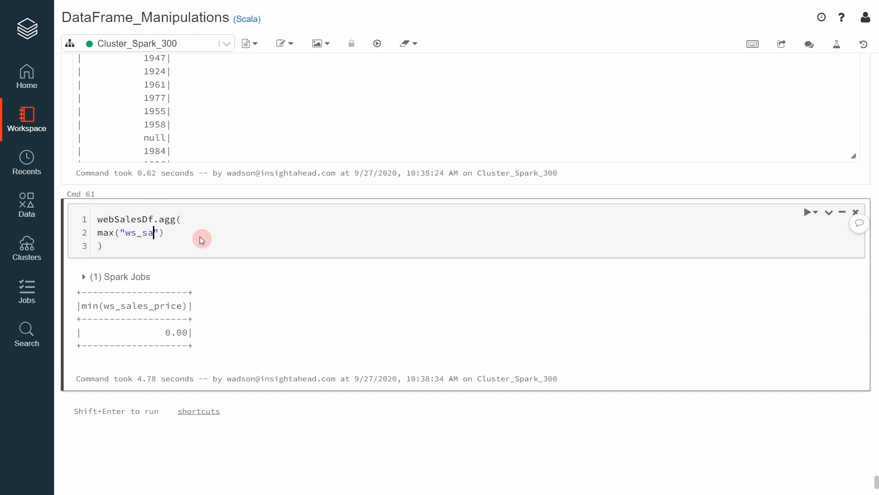
text(l)
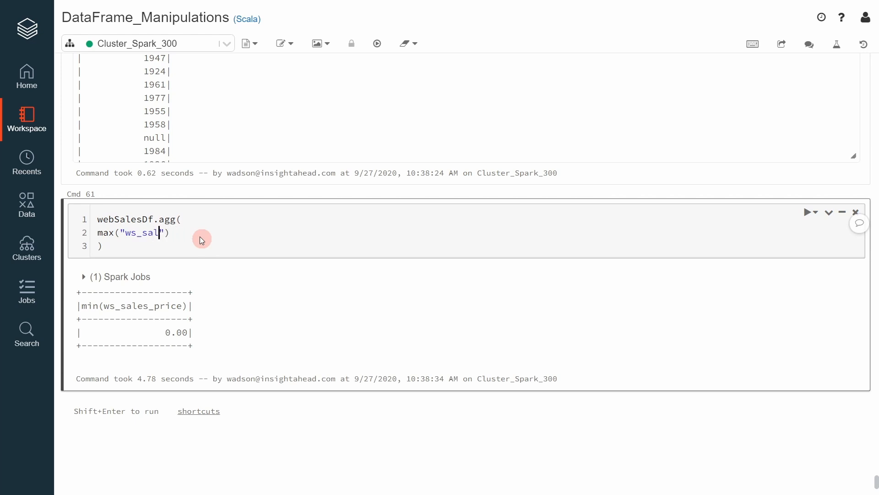
text(es_)
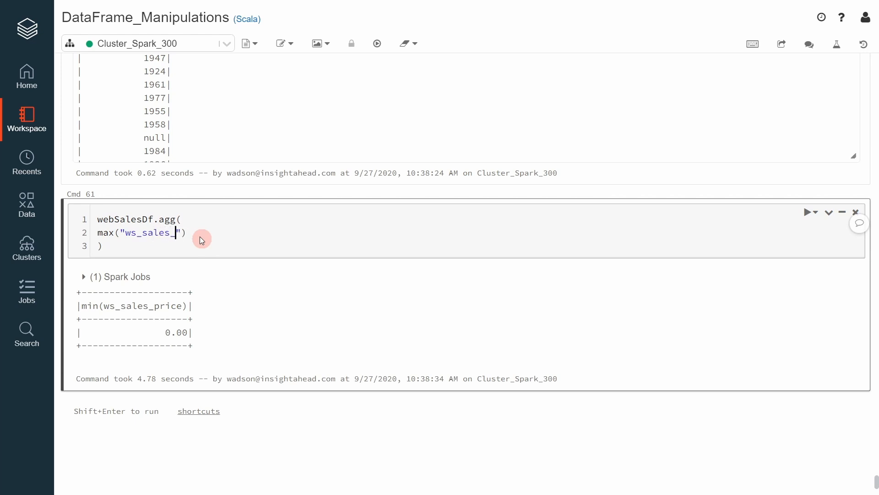
text(price)
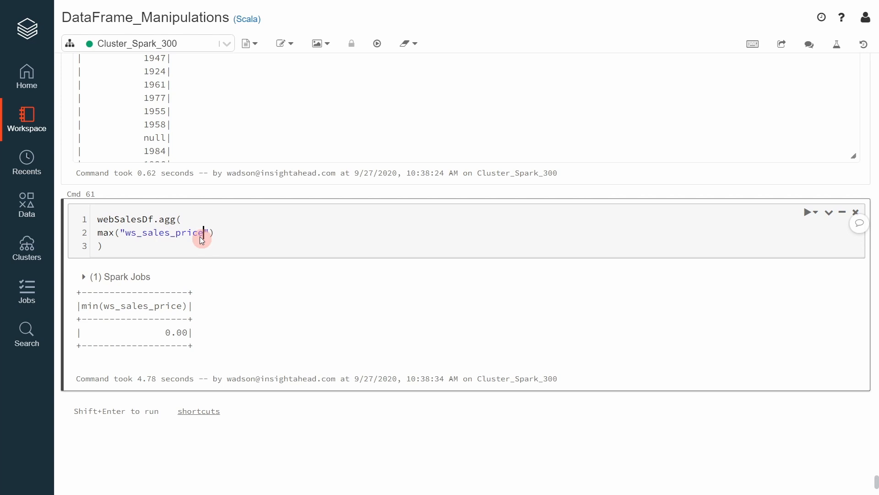
click(808, 212)
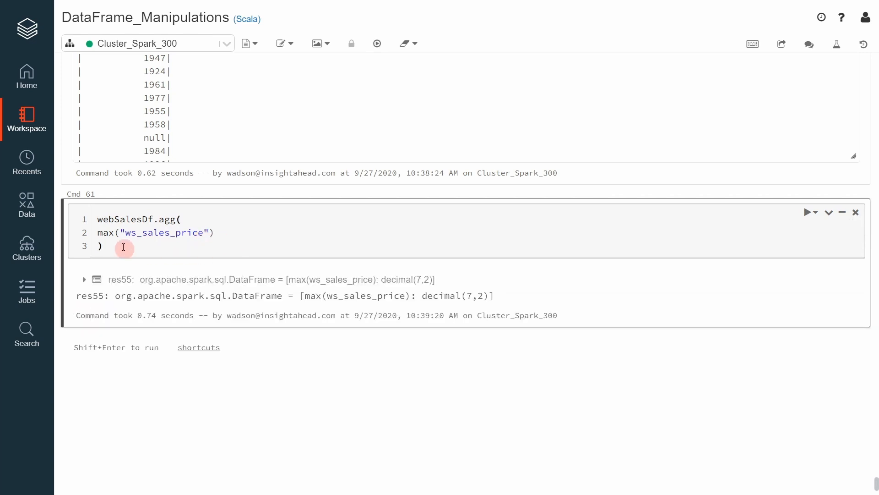
text(.show)
text(m)
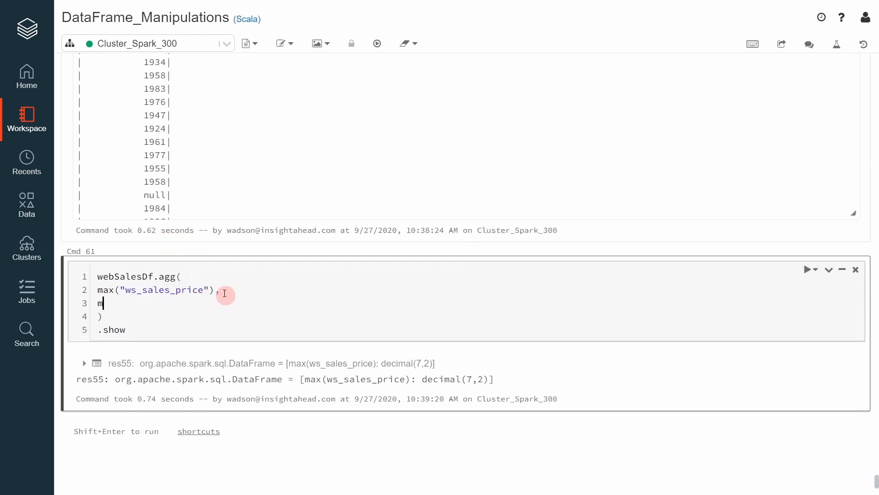
Add min, avg and mean of ws_sales_price to the agg call
text(in))
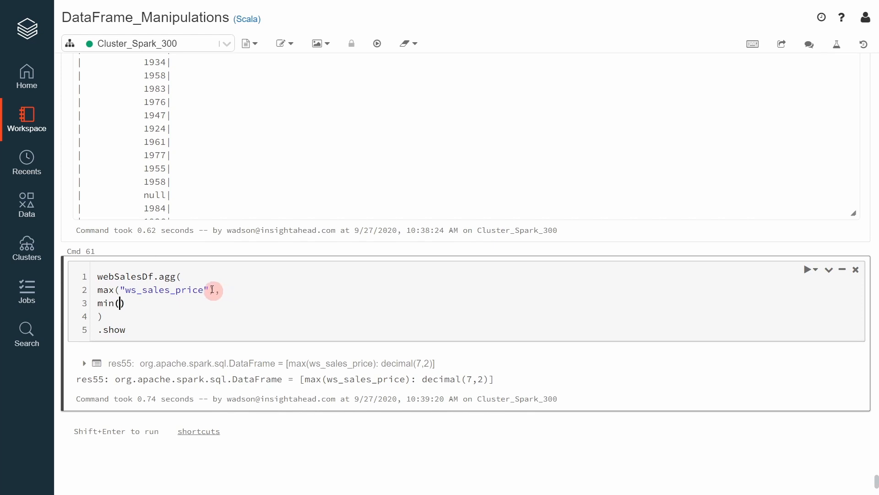
double_click(163, 290)
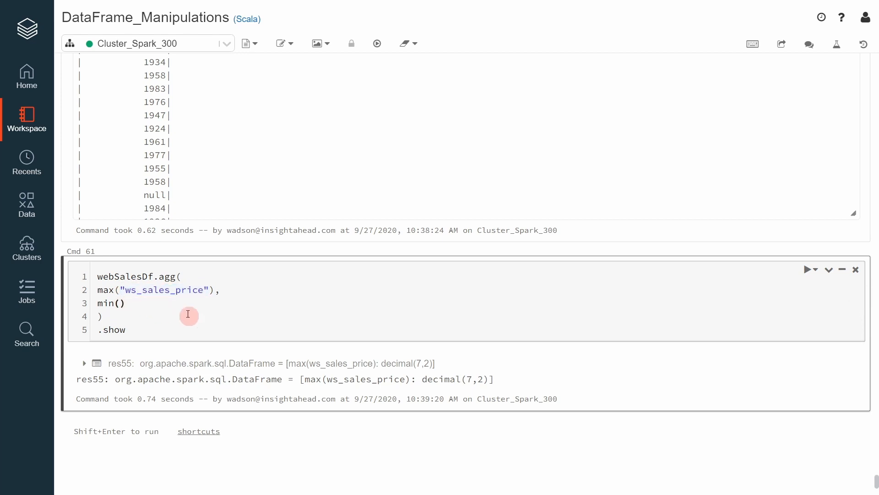
text("ws_sales_price")
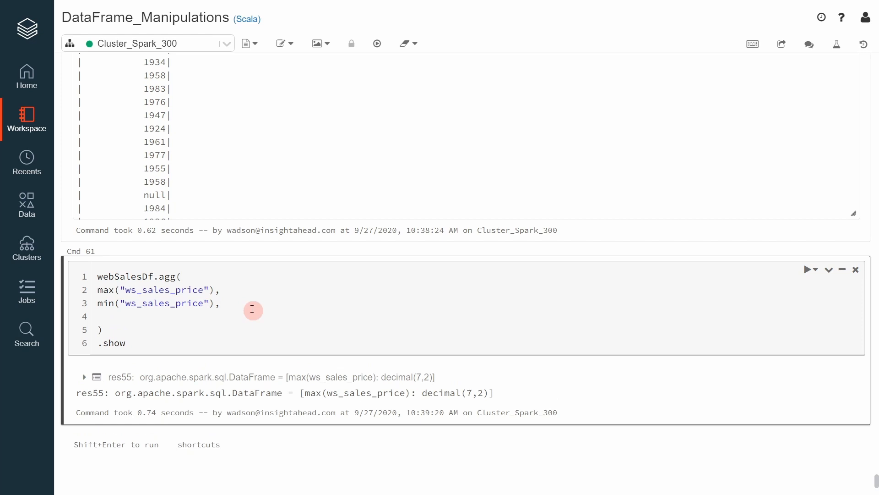
text(avg(")
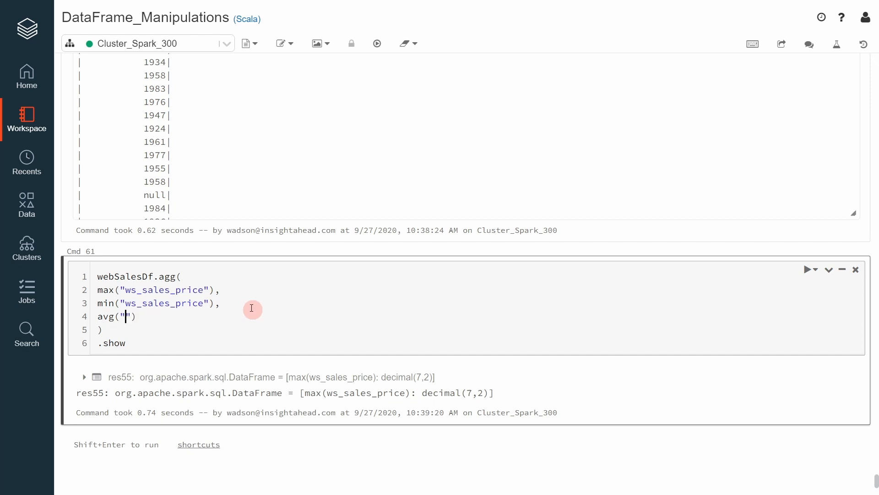
text(ws_sales_price)
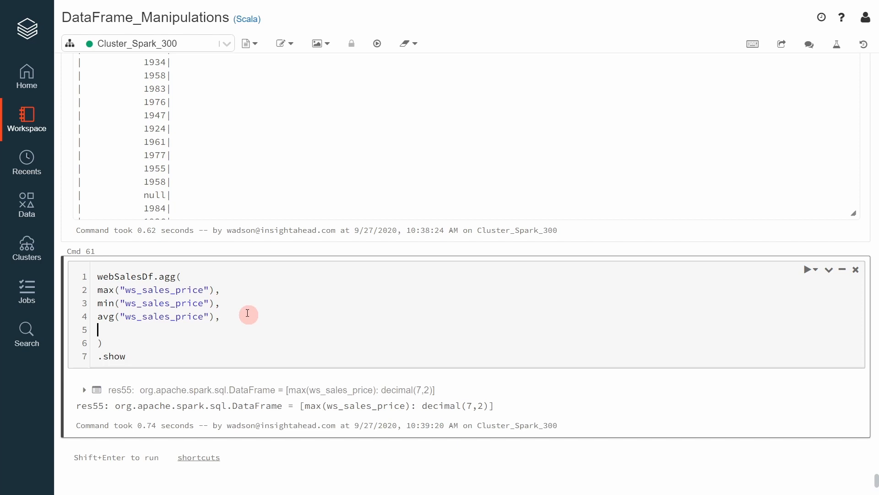
text(mean())
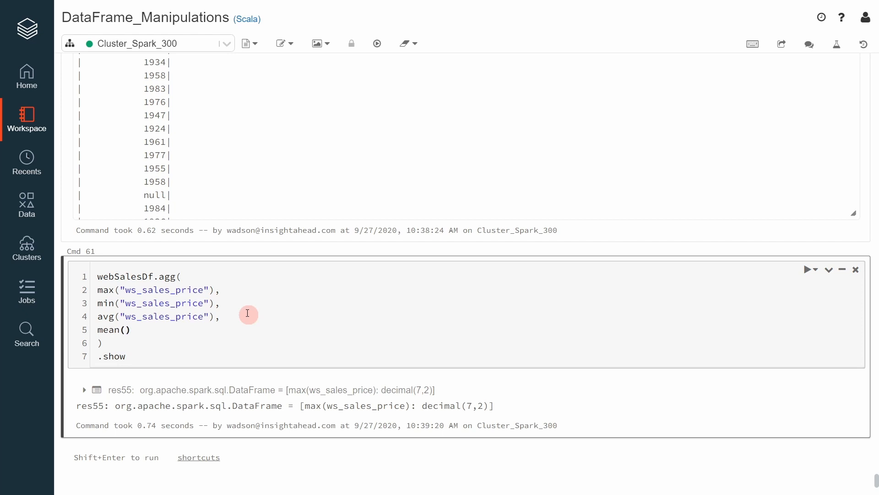
text("ws_sales_price")
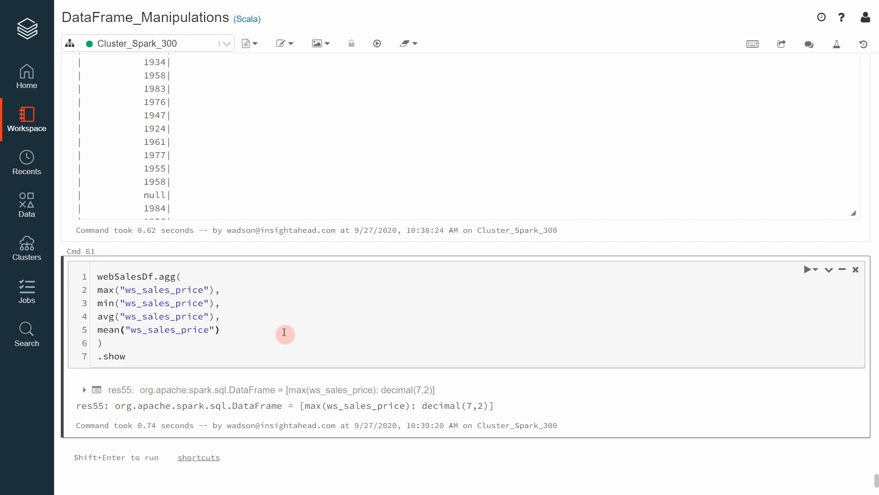
mouse_move(208, 316)
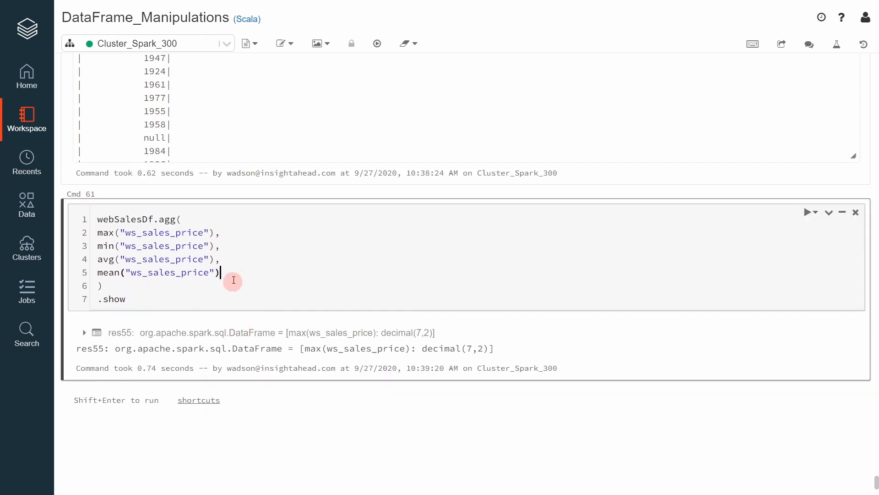
Add count of ws_sales_price, fix the missing comma, and run: 299.16, 0.00, 50.573428, 719217
text(c)
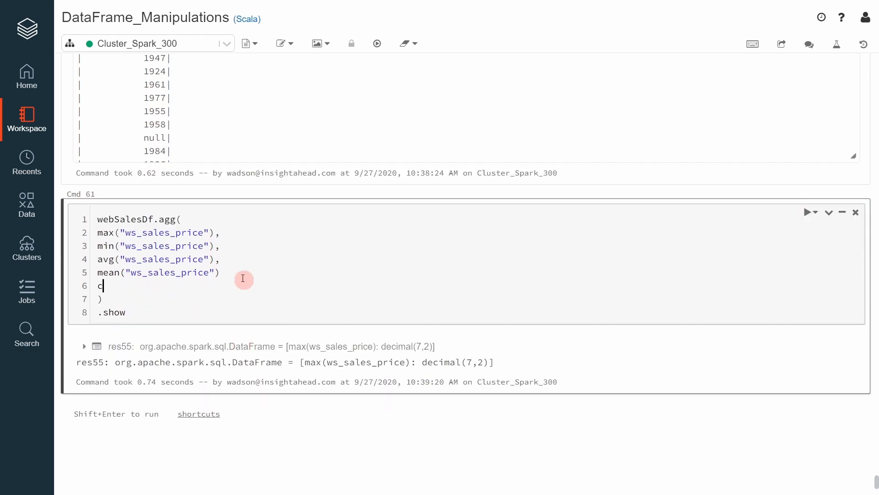
text(ount())
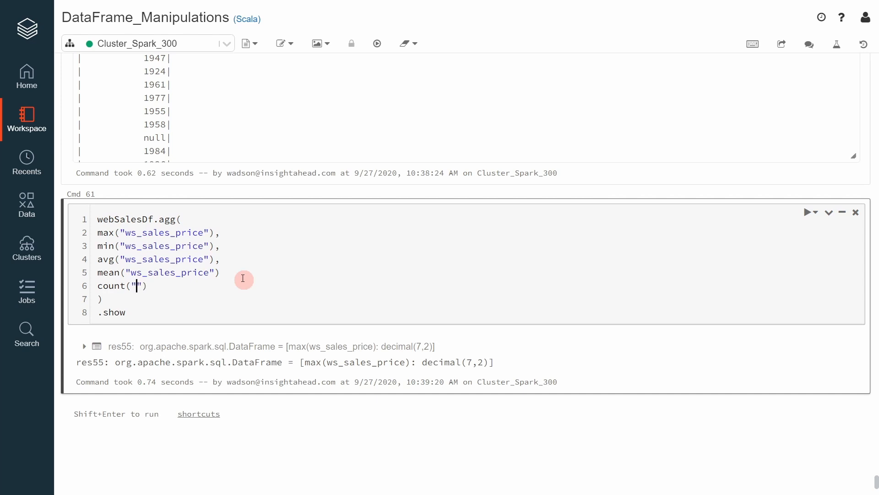
text(ws_sales_price")
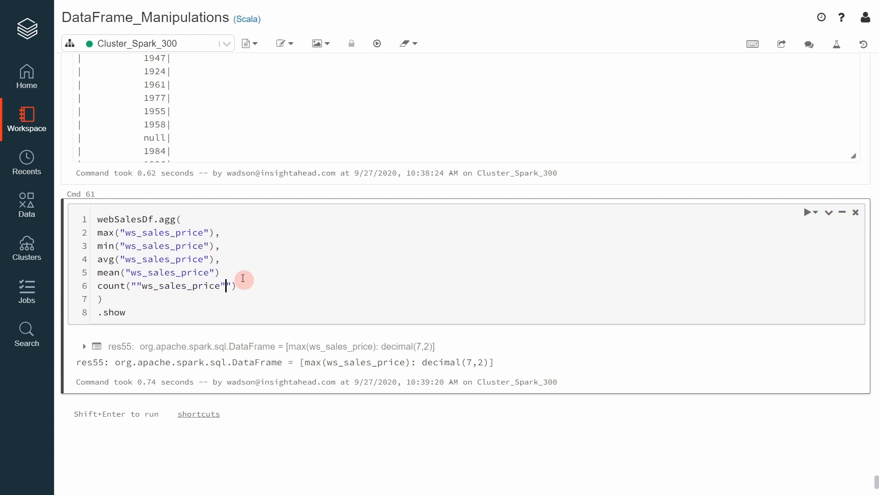
key(Backspace)
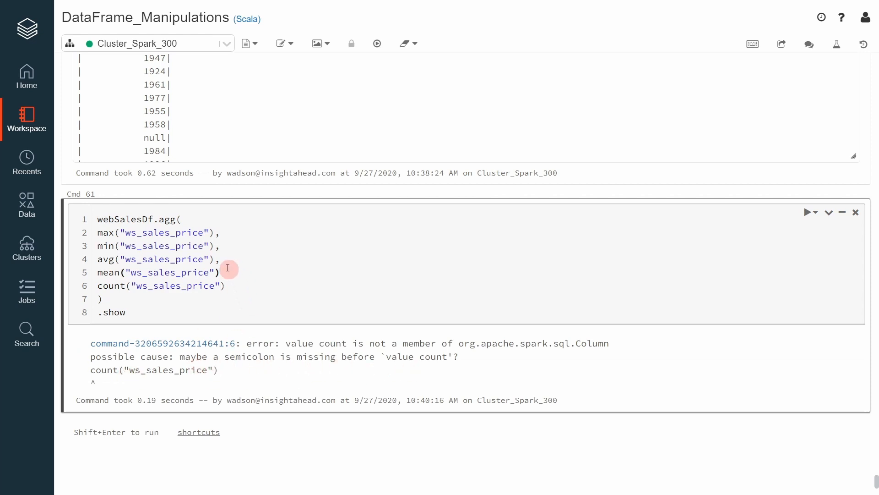
text(,)
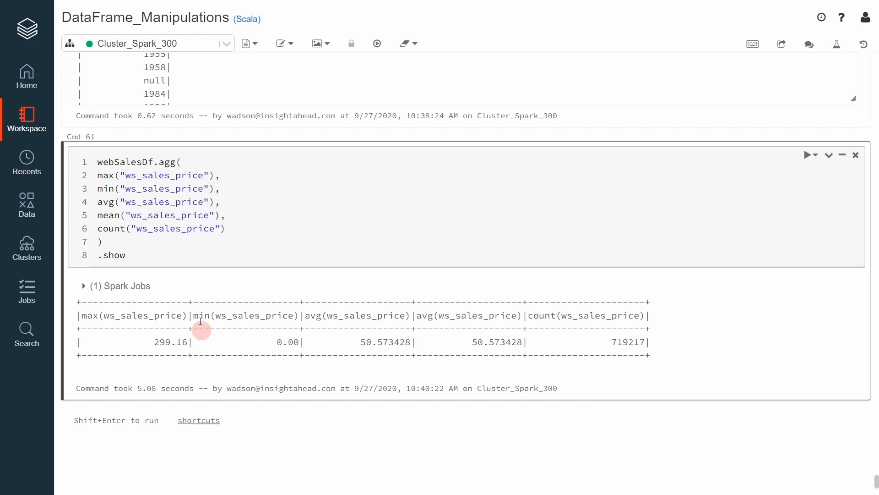
double_click(170, 162)
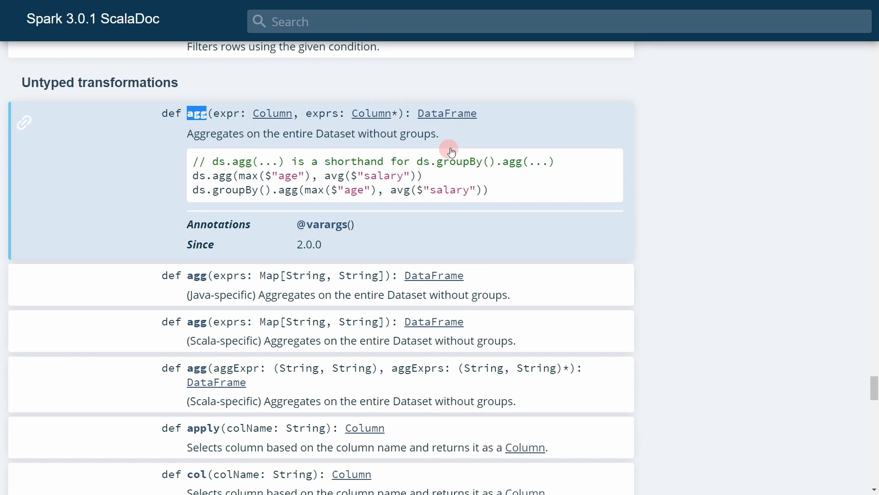
mouse_move(373, 220)
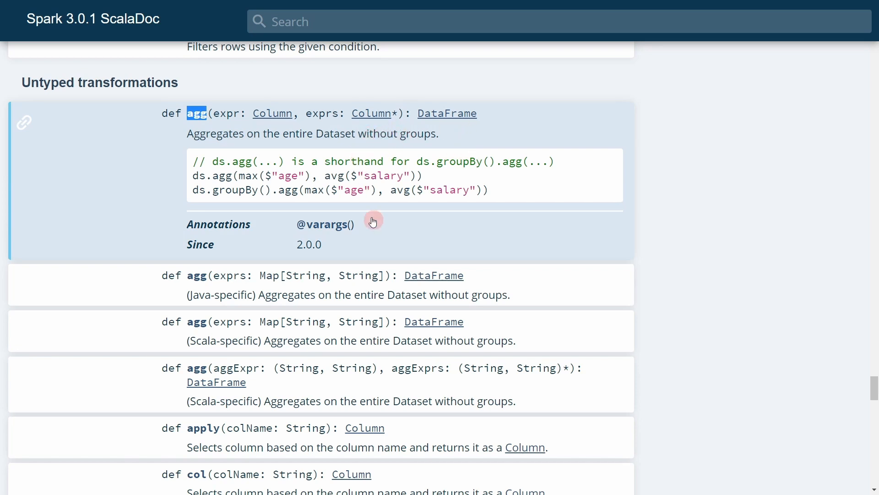
mouse_move(366, 230)
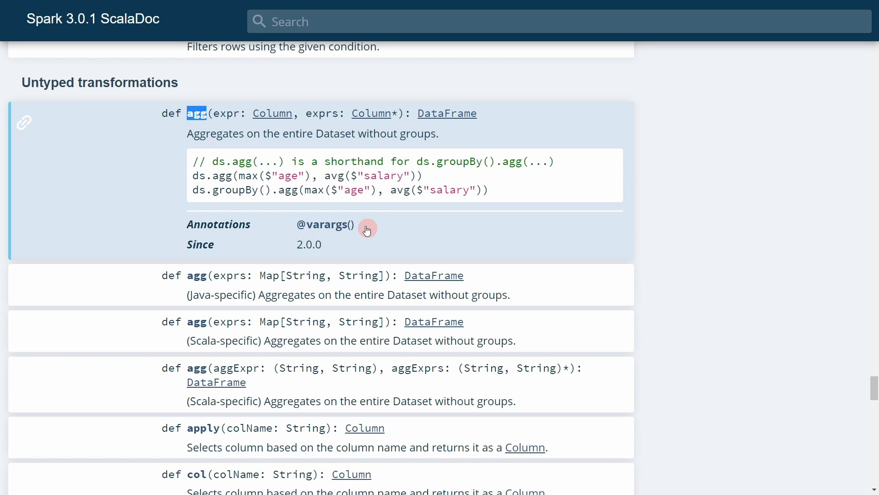
mouse_move(381, 198)
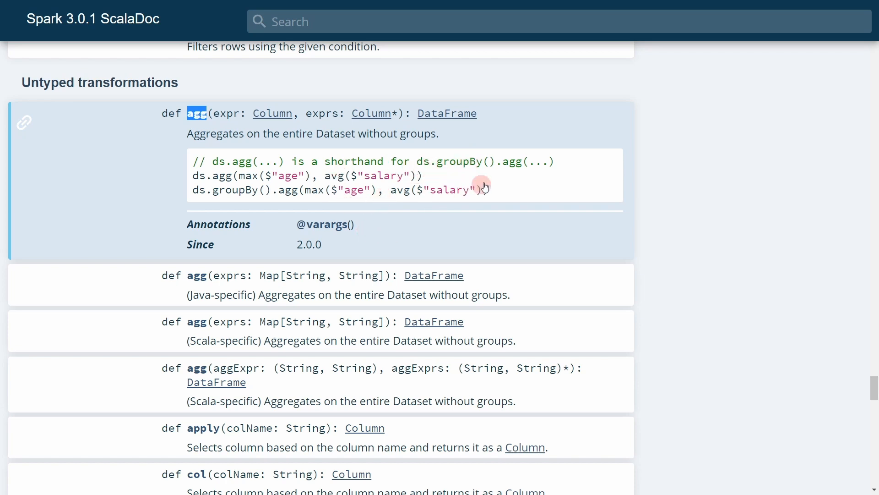
mouse_move(510, 164)
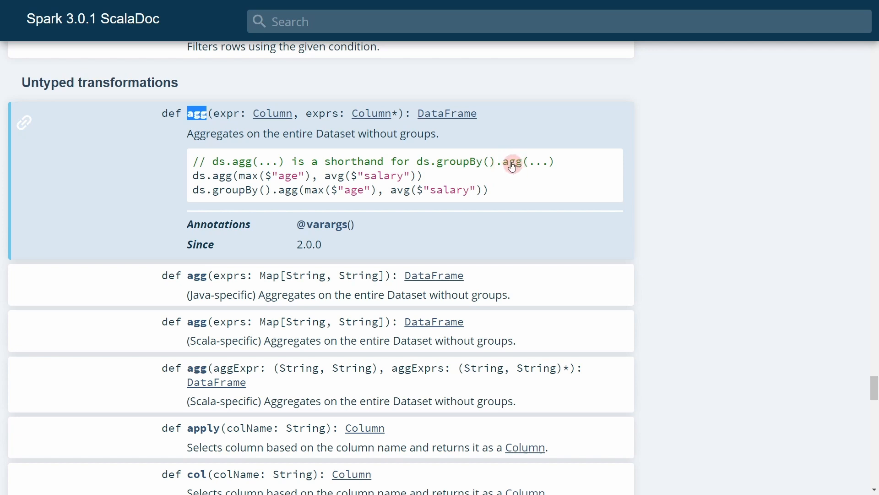
mouse_move(506, 187)
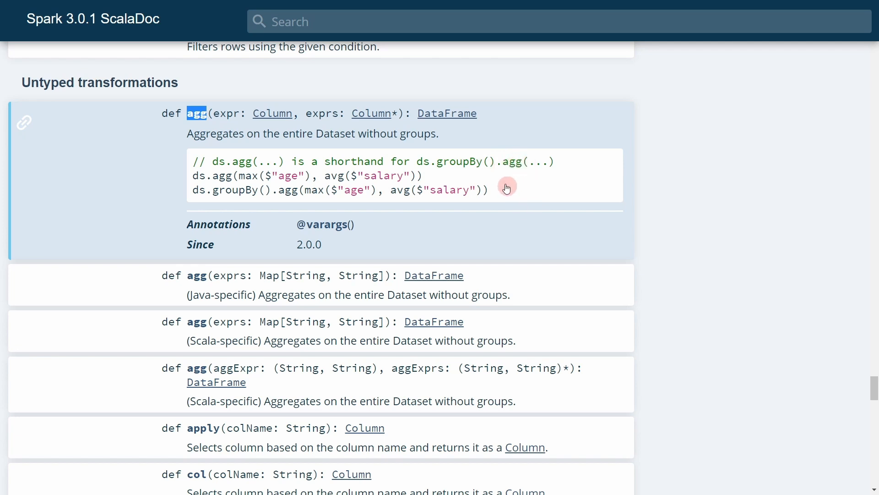
mouse_move(303, 208)
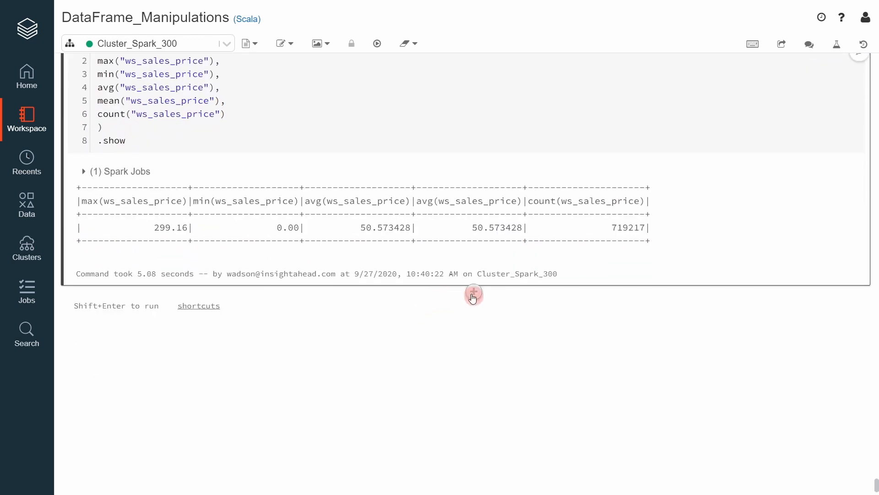
Correct the mistyped name and write webSalesDf.count, returning 719384 rows
text(cusot)
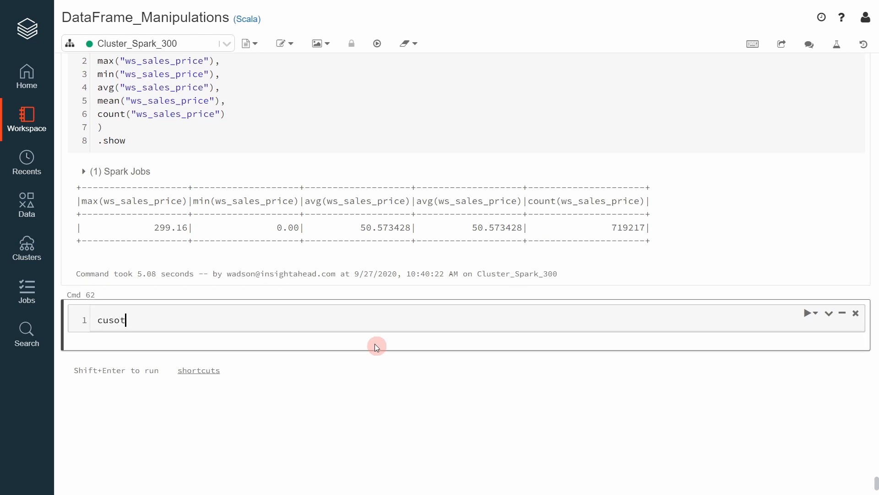
key(BackSpace)
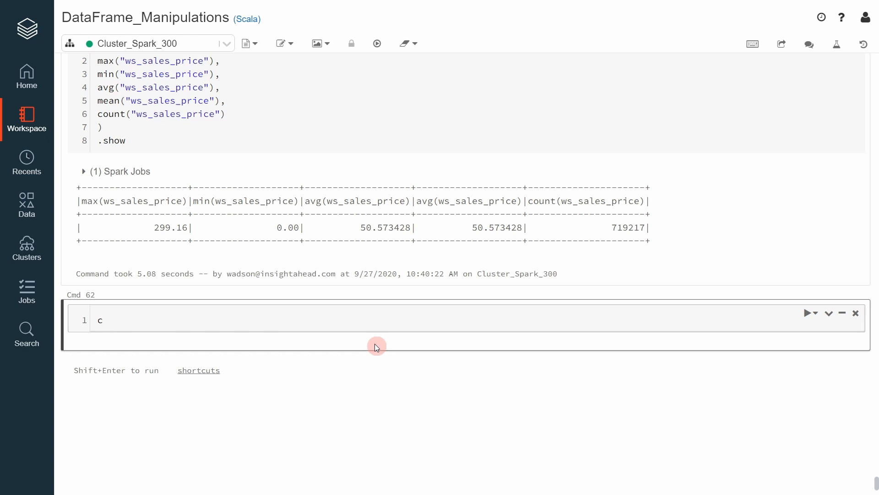
text(web)
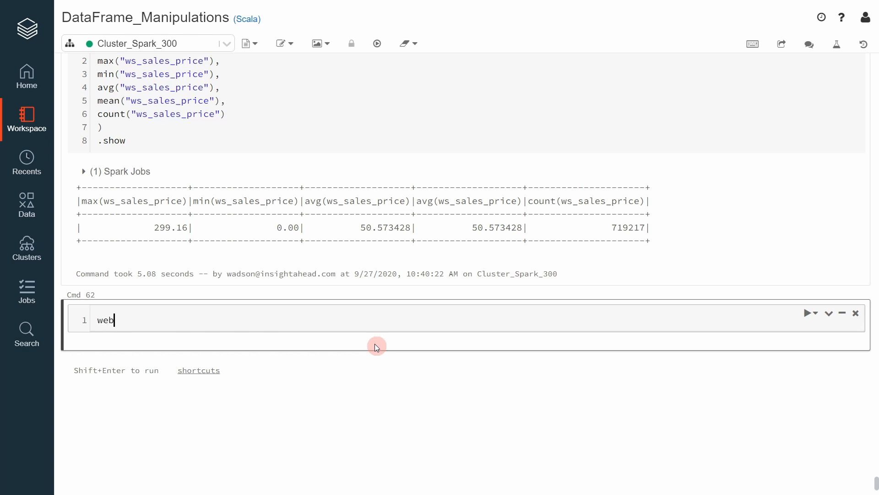
text(Sale)
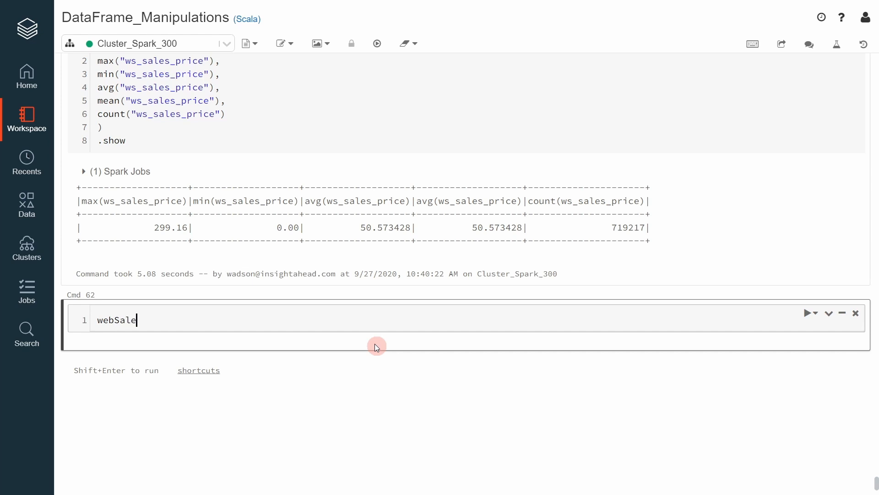
text(sDf)
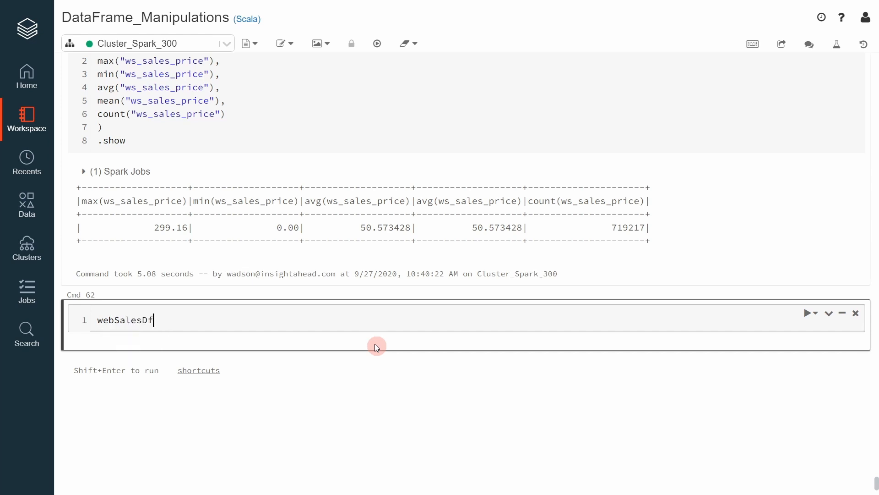
text(.count)
text(w)
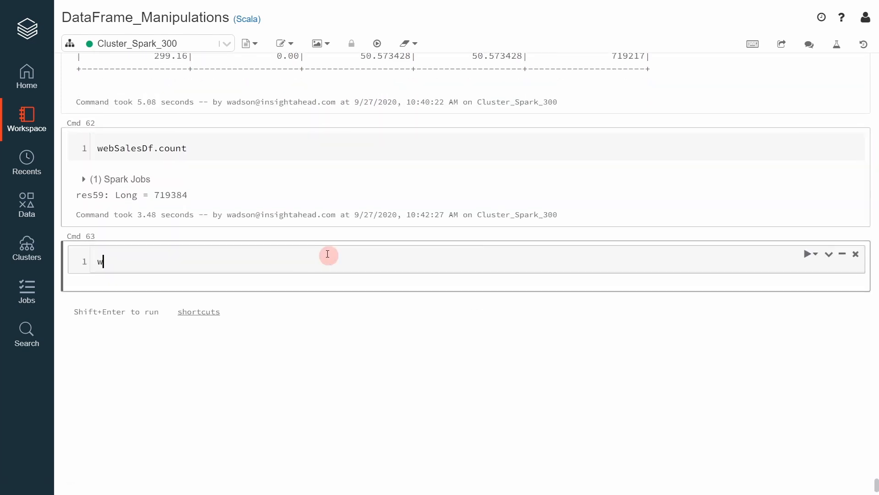
Write webSalesDf.select(count("*")).show, displaying 719384
text(eb)
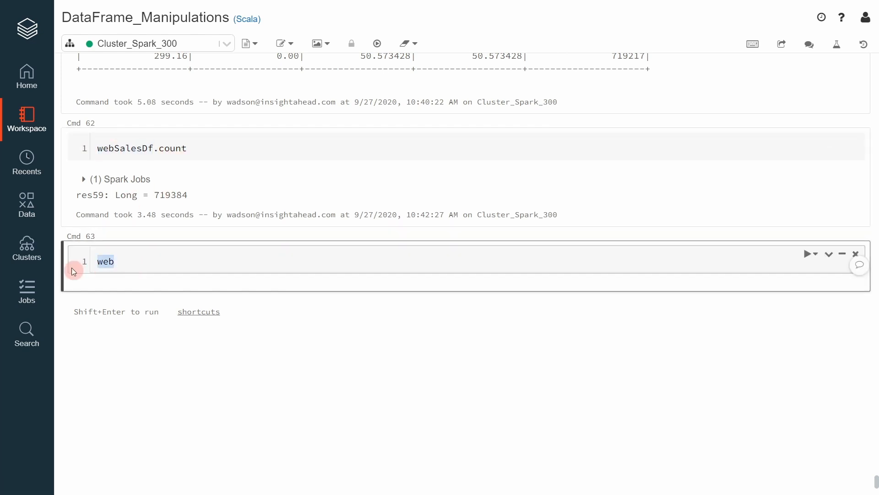
text(SalesDf.count)
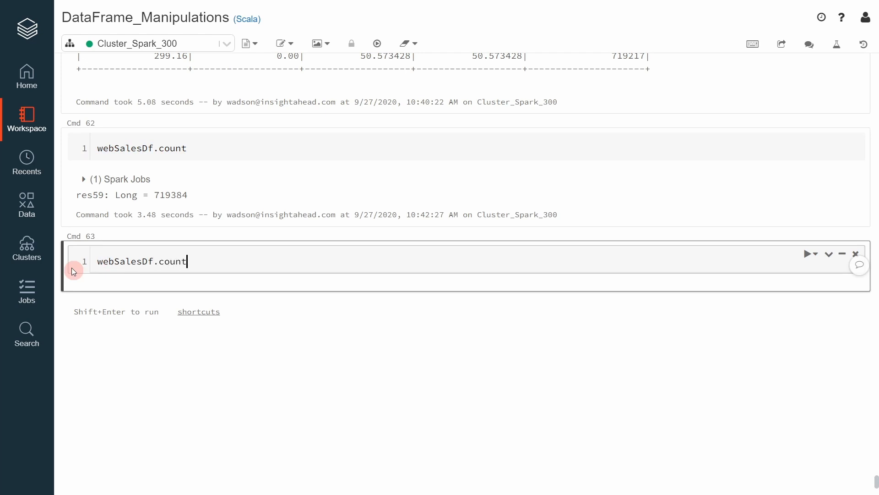
text(("*")))
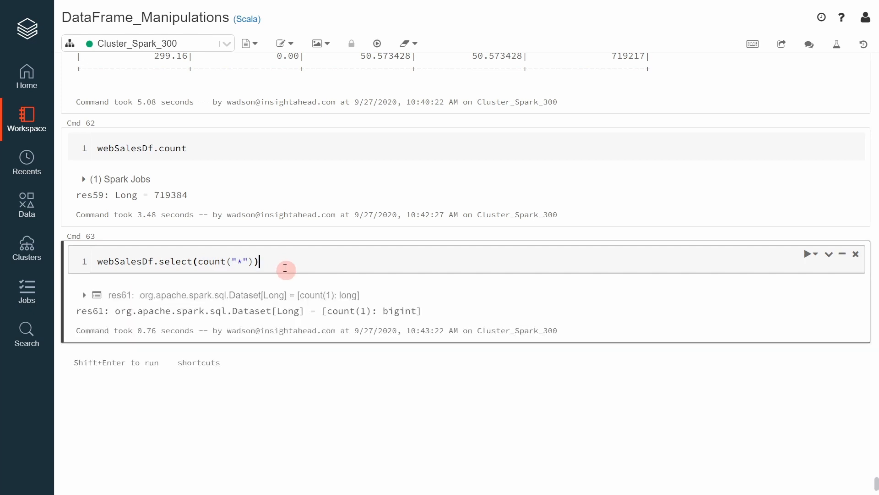
text(.show)
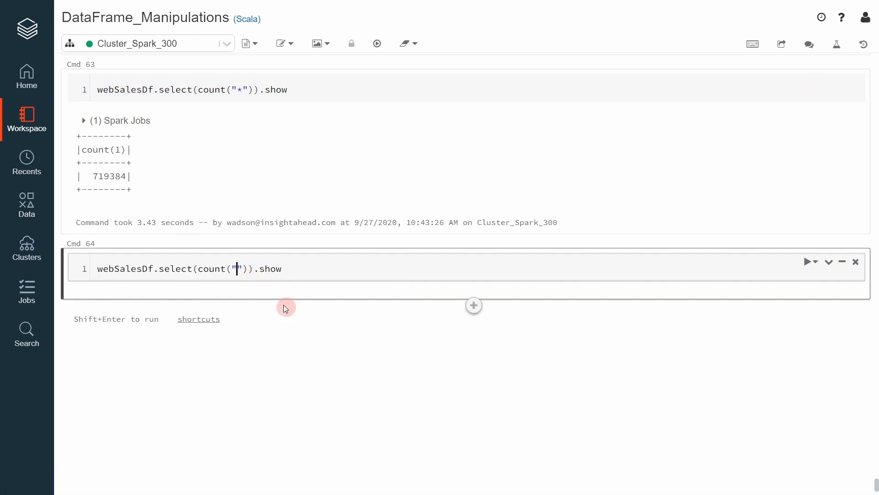
Run webSalesDf.select(count("ws_sales_price")).show, giving 719217 non-null values
text(ws_sa)
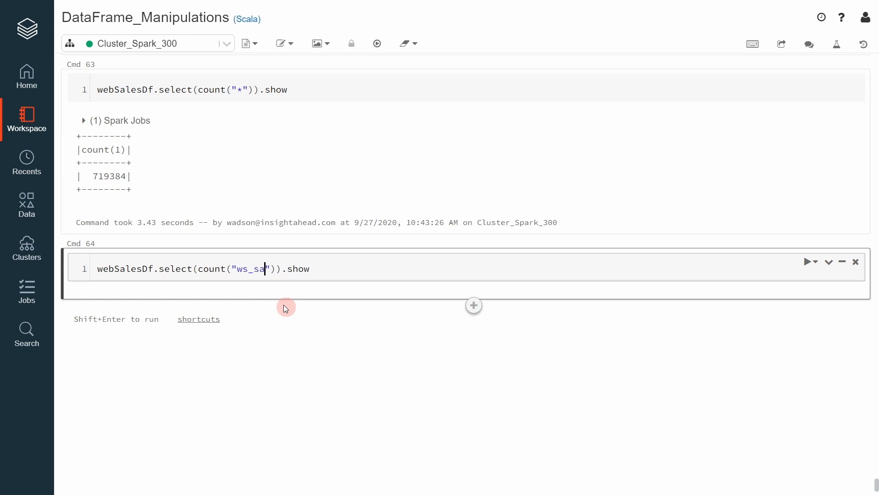
text(les_prince)
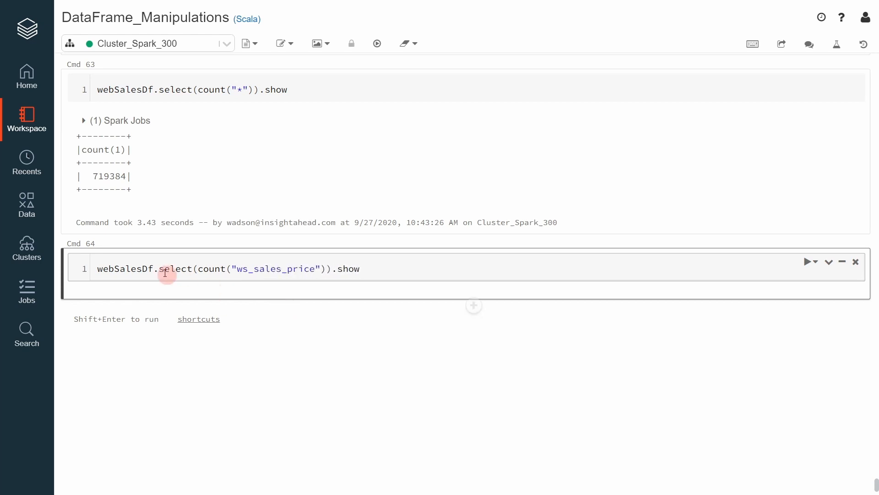
mouse_move(262, 288)
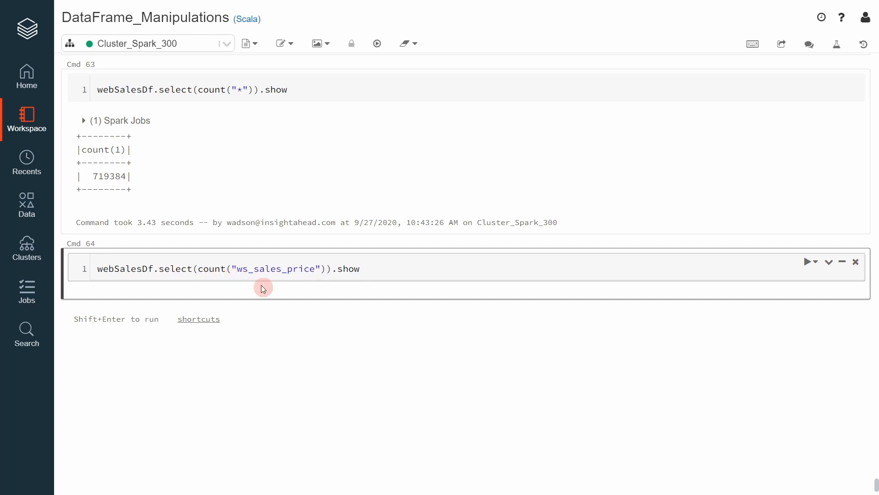
click(269, 268)
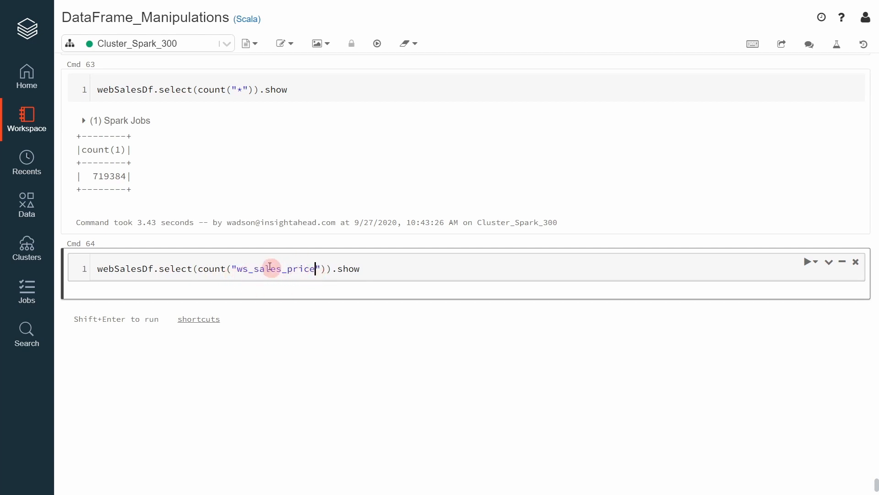
key(shift+enter)
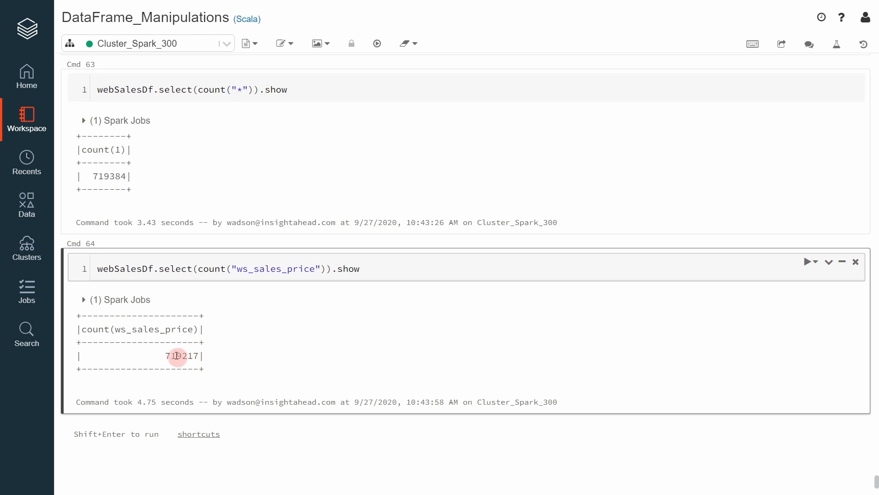
mouse_move(97, 176)
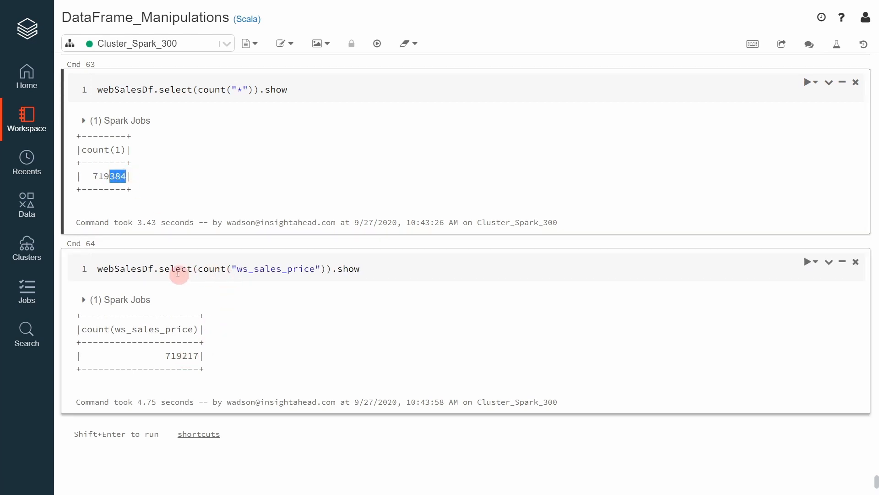
mouse_move(220, 272)
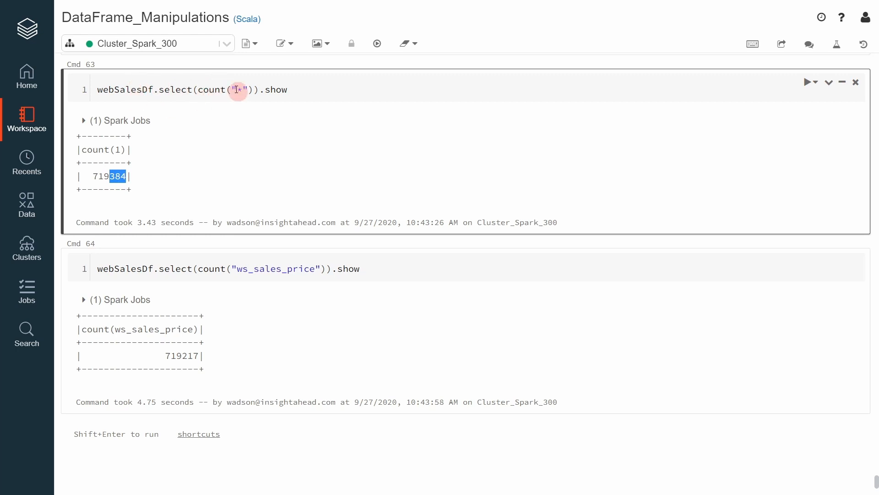
mouse_move(268, 89)
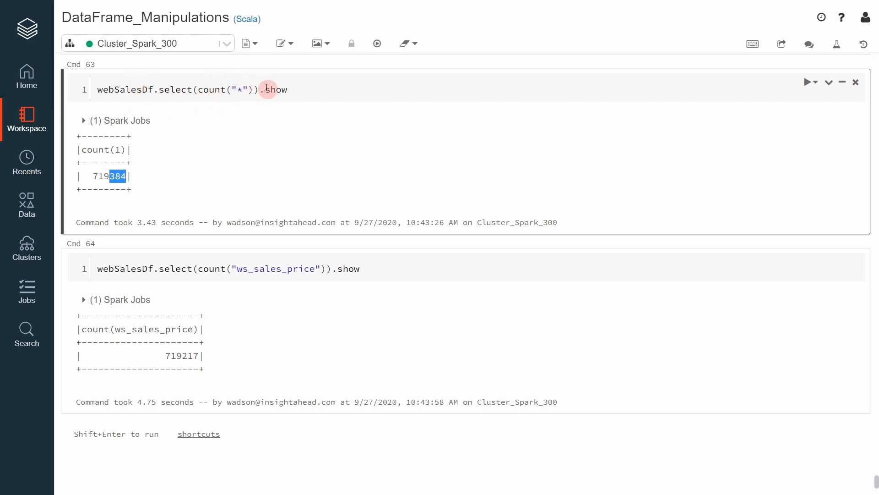
scroll(down, 3)
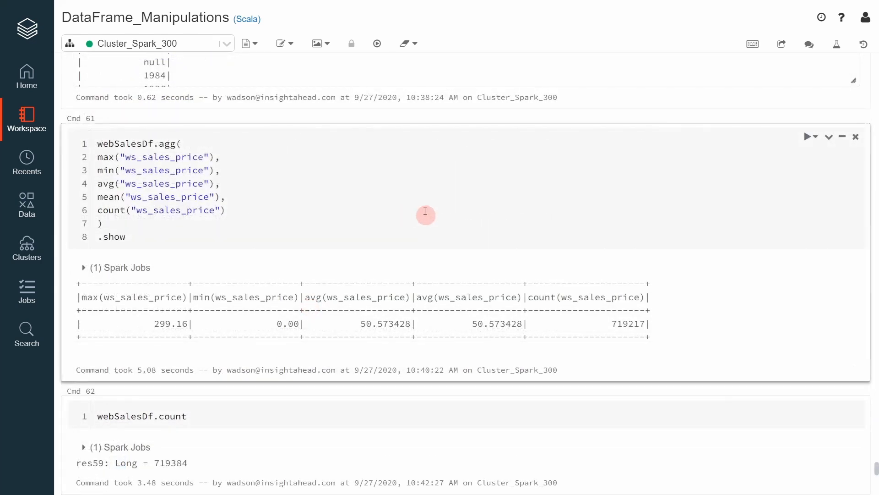
mouse_move(155, 296)
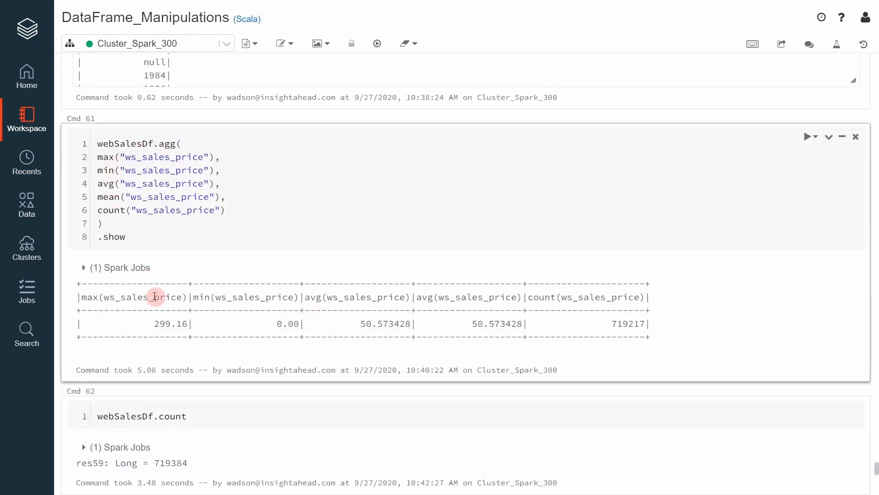
mouse_move(228, 320)
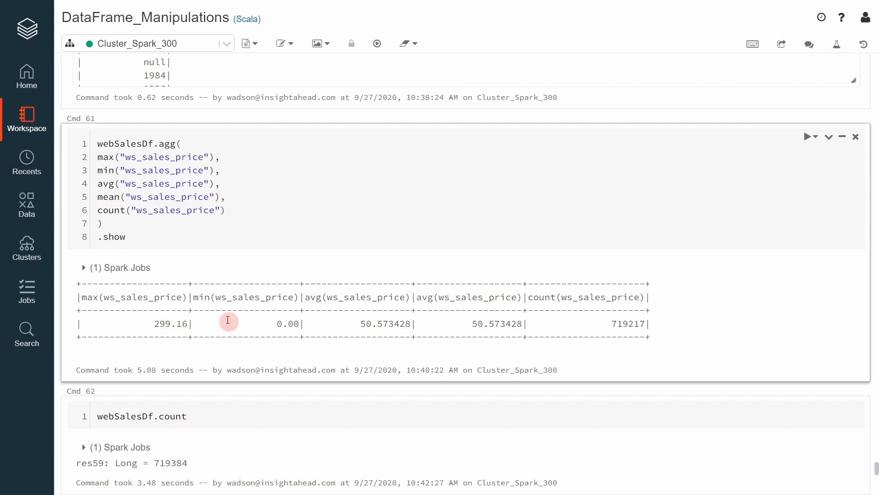
double_click(106, 157)
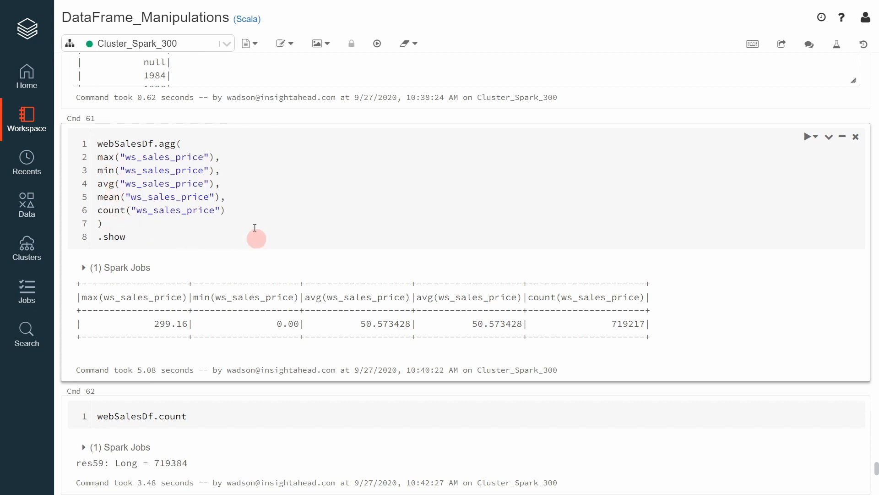
mouse_move(283, 239)
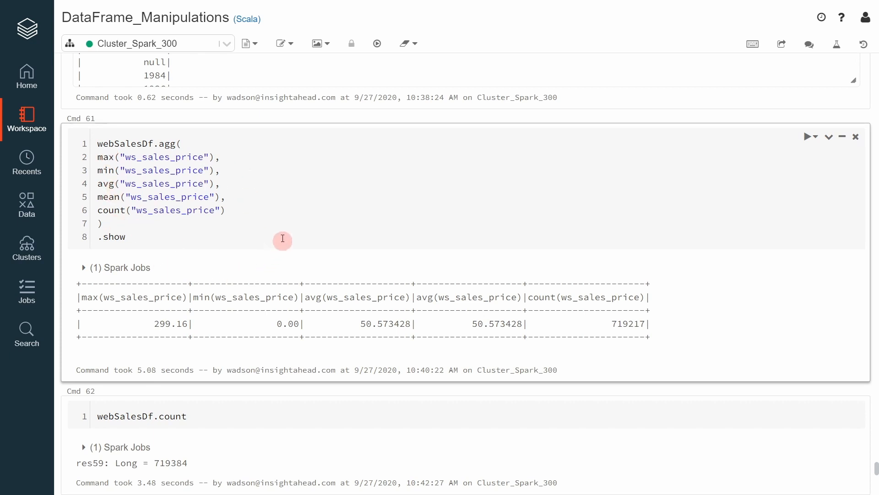
scroll(down, 3)
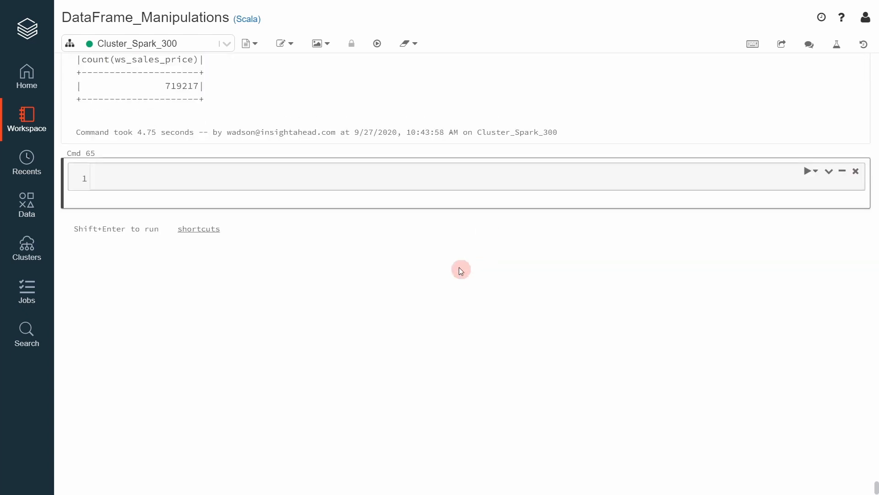
Run display(customerDf.describe()) and browse the count, mean, stddev, min, max table
text(disp)
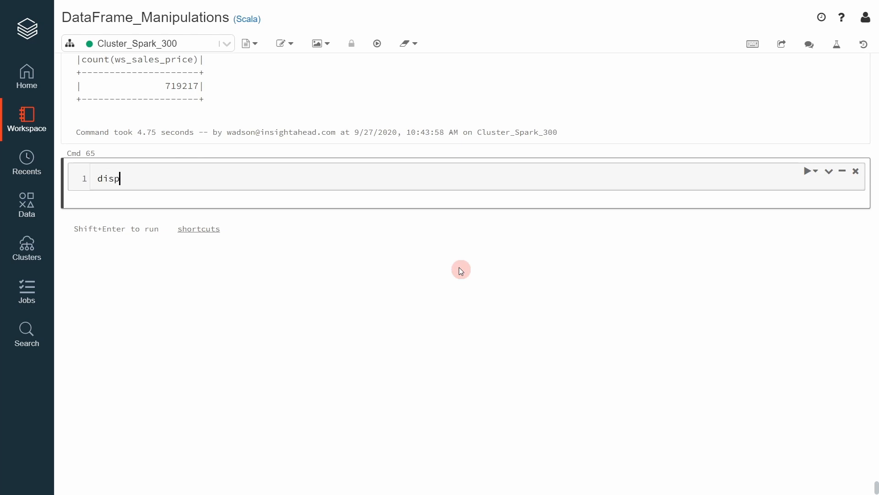
text(lay(d))
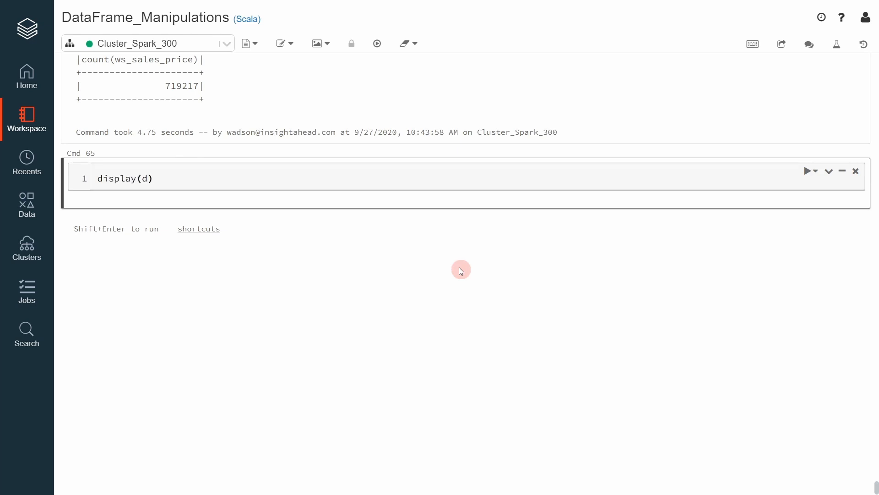
text(customerDf)
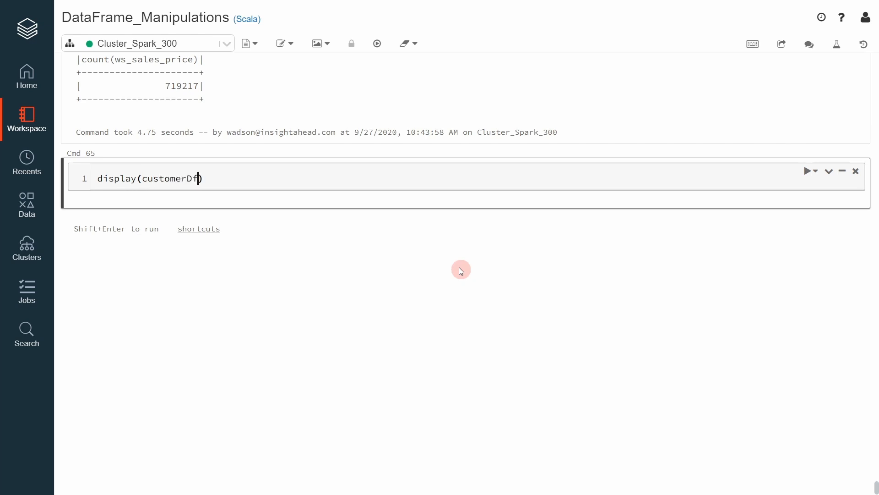
text(.d)
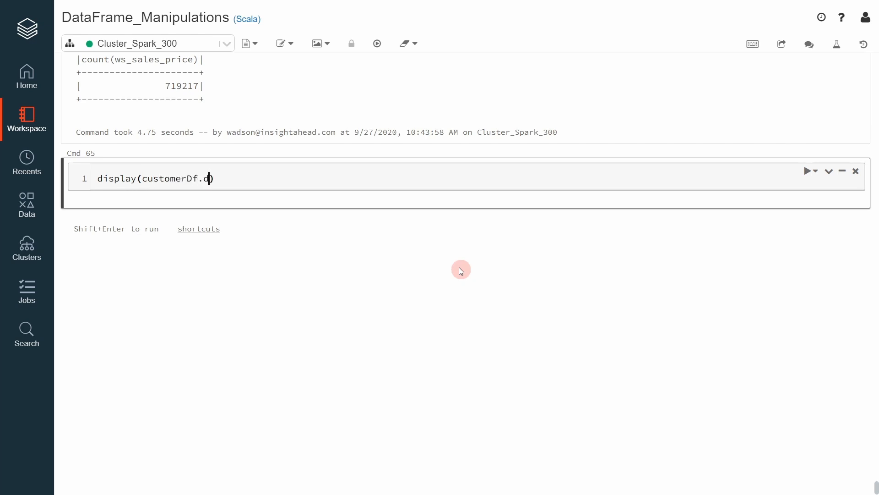
text(escrib)
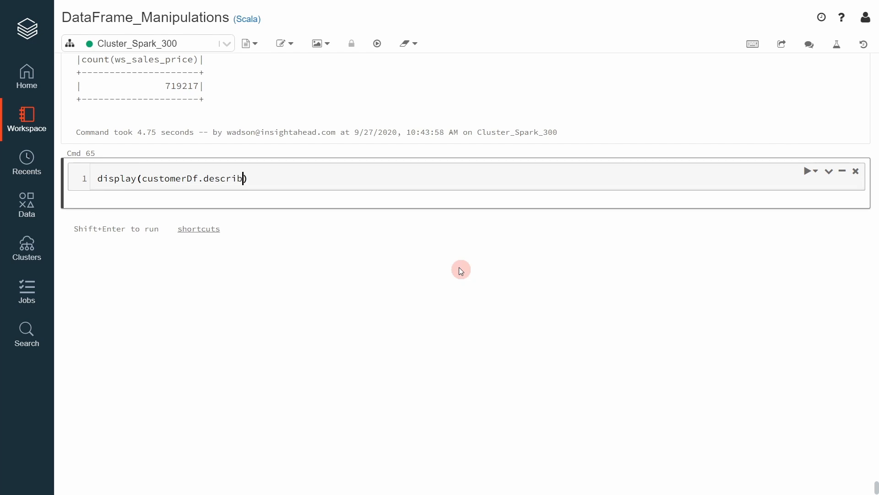
text(())
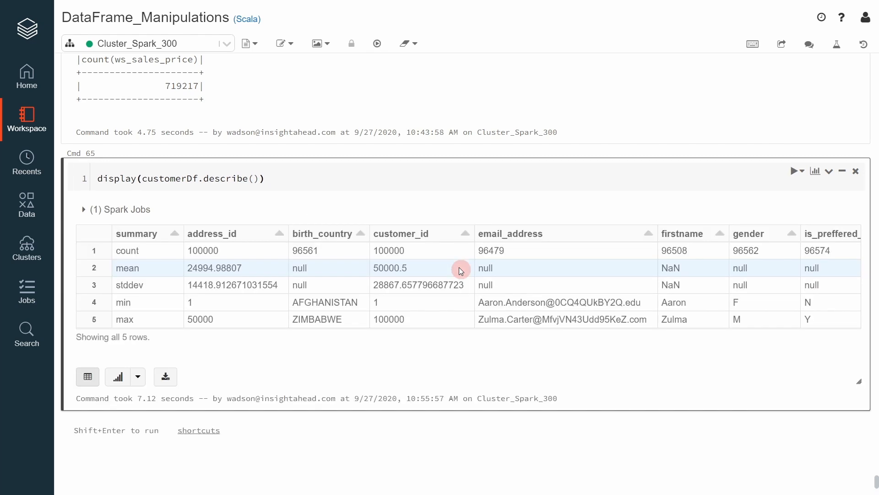
mouse_move(175, 273)
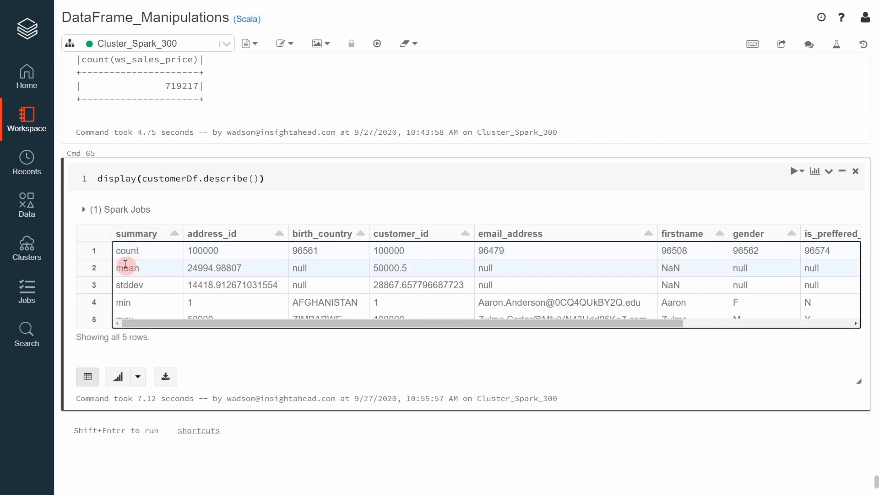
click(127, 250)
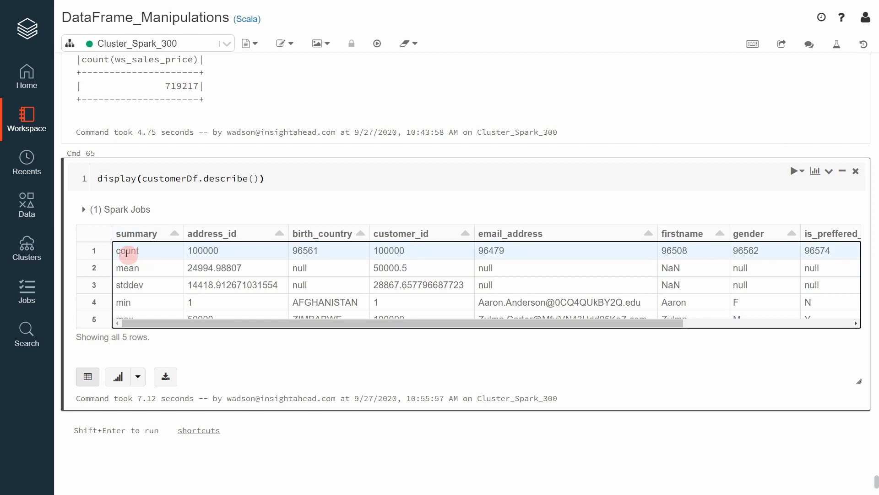
mouse_move(152, 283)
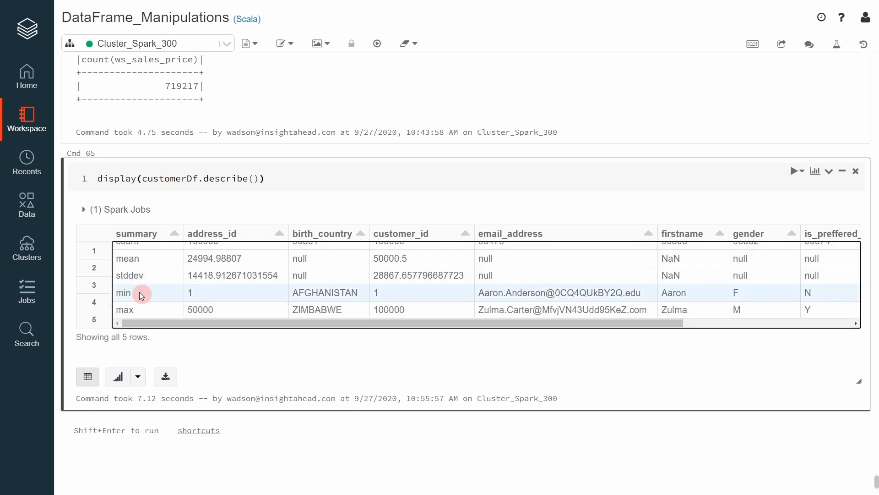
mouse_move(164, 314)
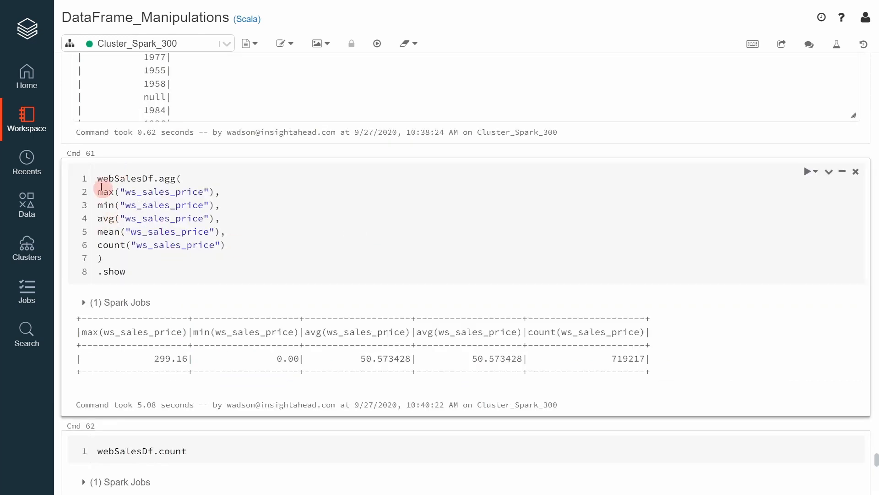
scroll(down, 3)
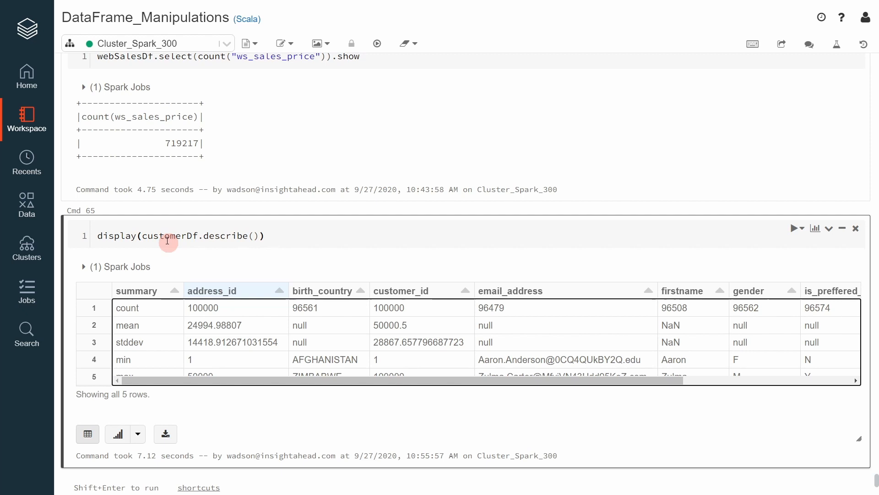
click(256, 236)
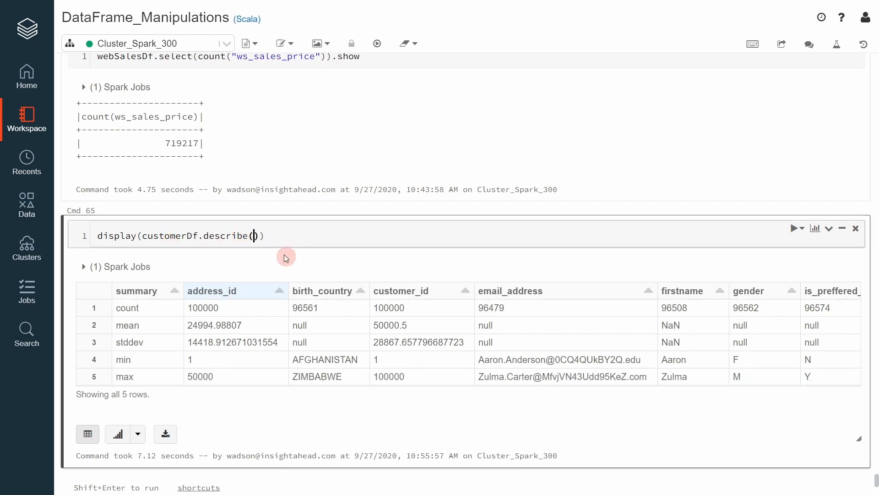
text("")
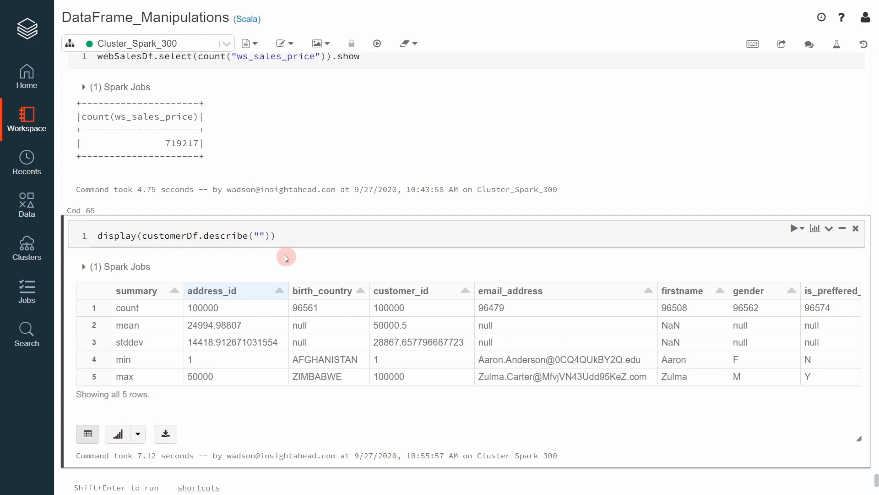
text(webSale)
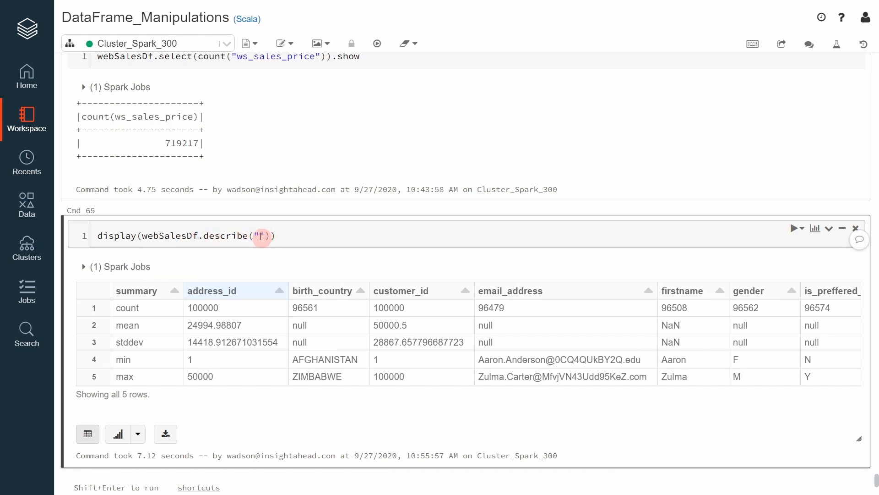
text(ws_)
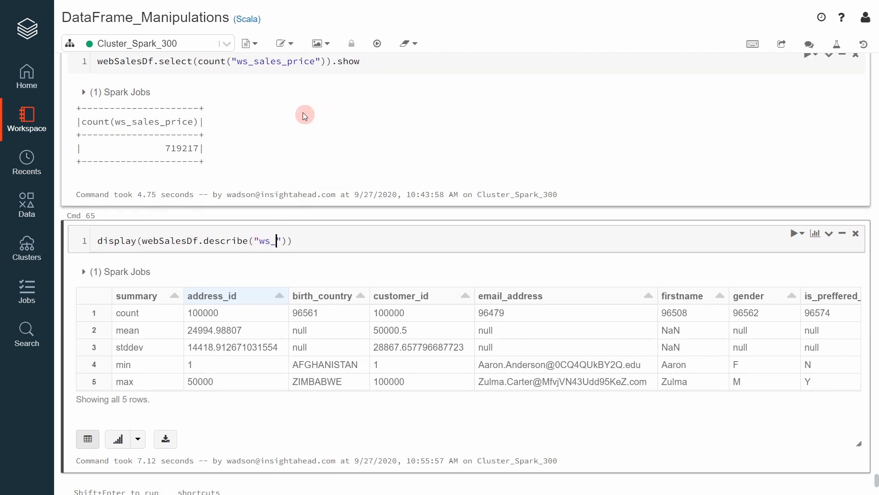
double_click(274, 114)
text(sales_price)
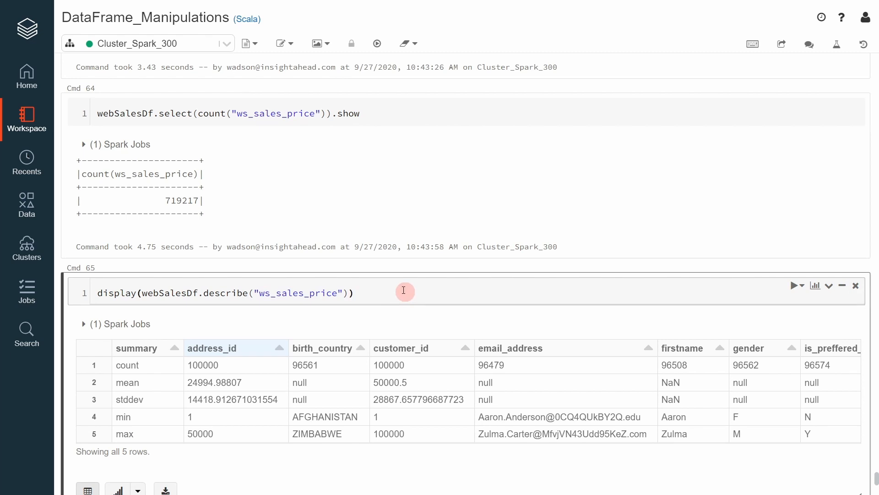
click(795, 286)
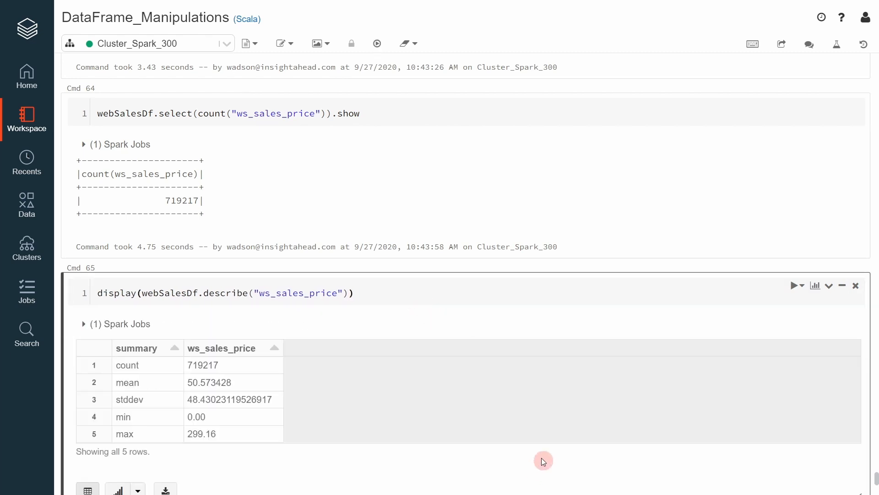
scroll(down, 3)
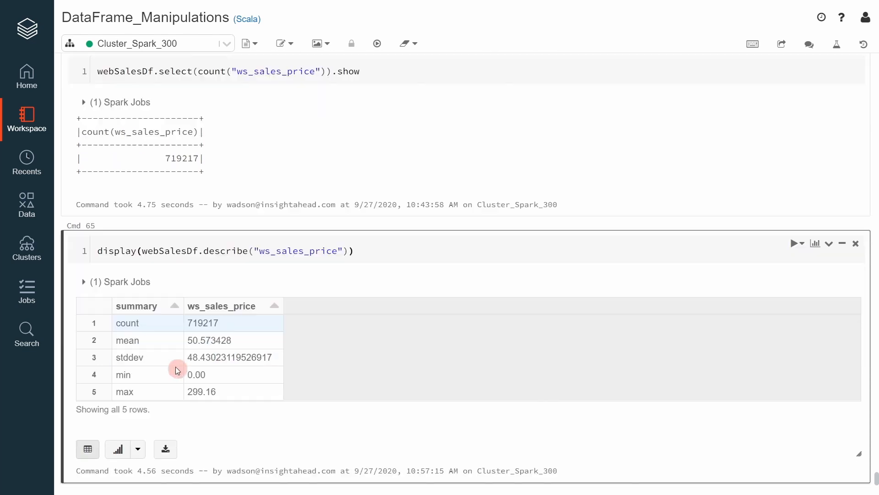
scroll(down, 3)
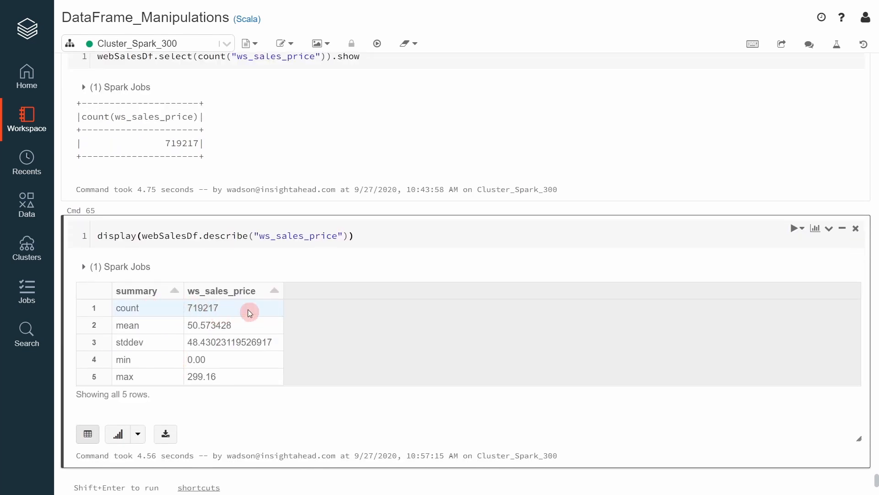
mouse_move(323, 261)
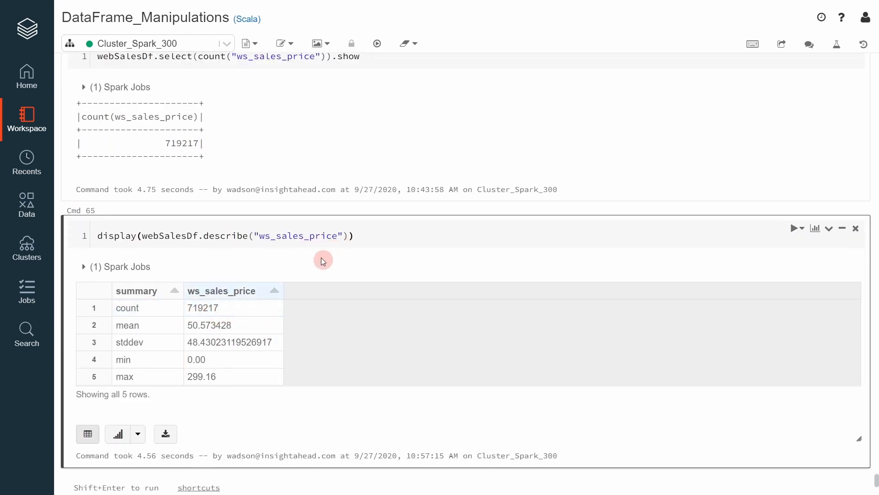
click(201, 325)
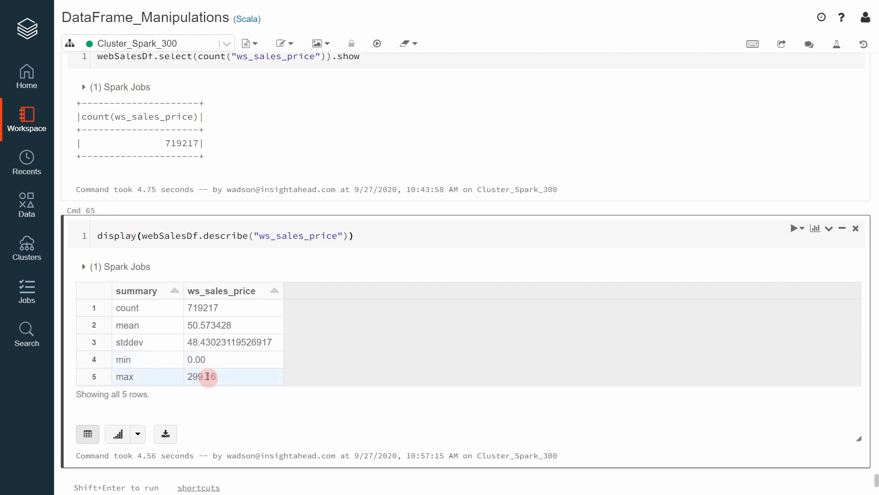
scroll(down, 3)
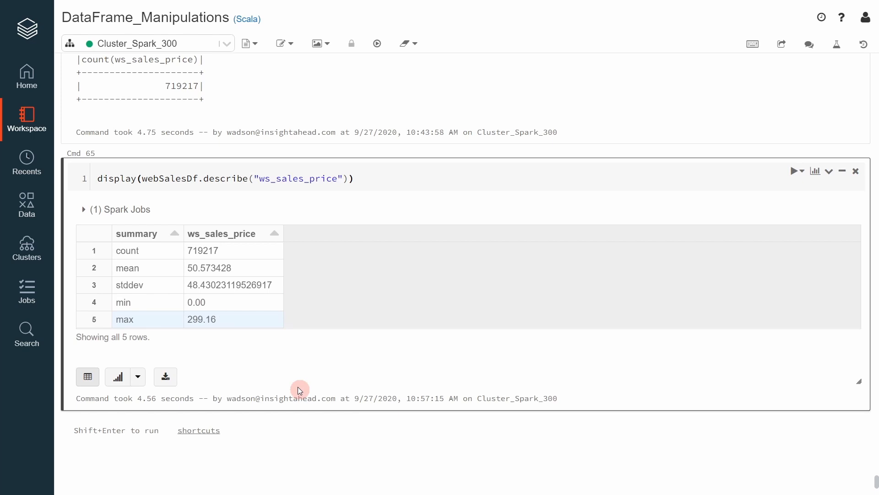
mouse_move(196, 218)
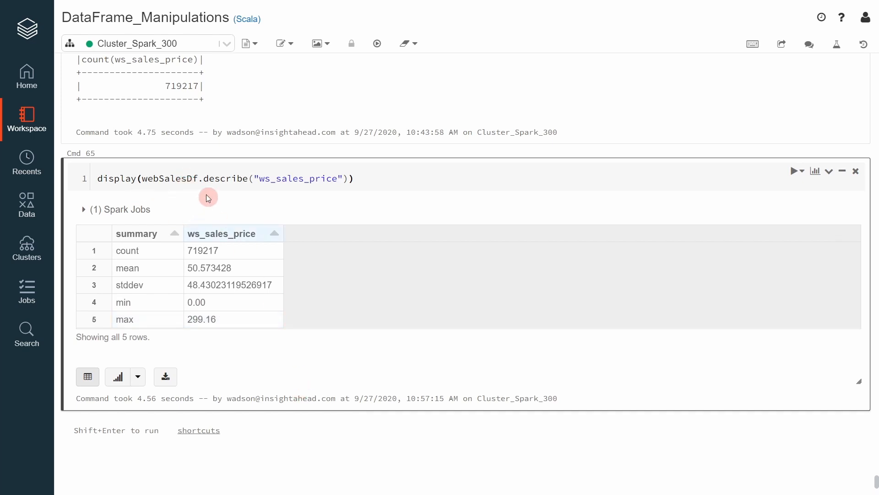
Run display(webSalesDf.summary()) and scroll through count, mean, stddev, min and quartiles
scroll(down, 3)
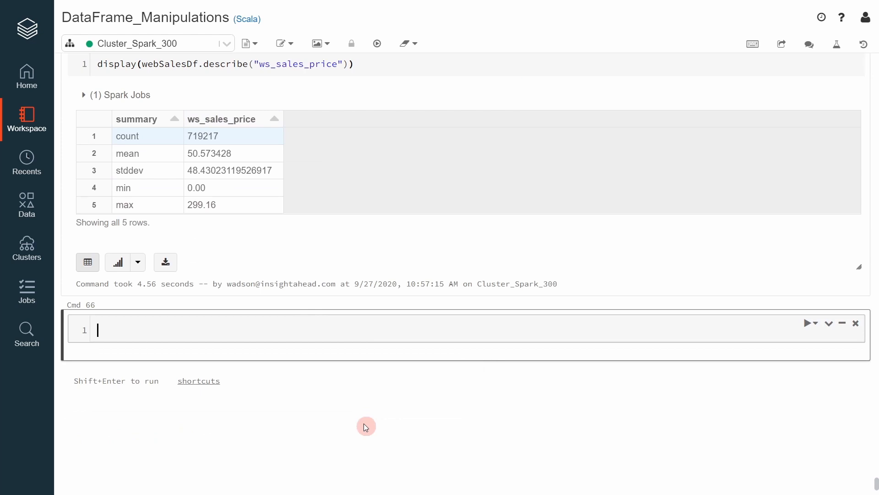
text(display())
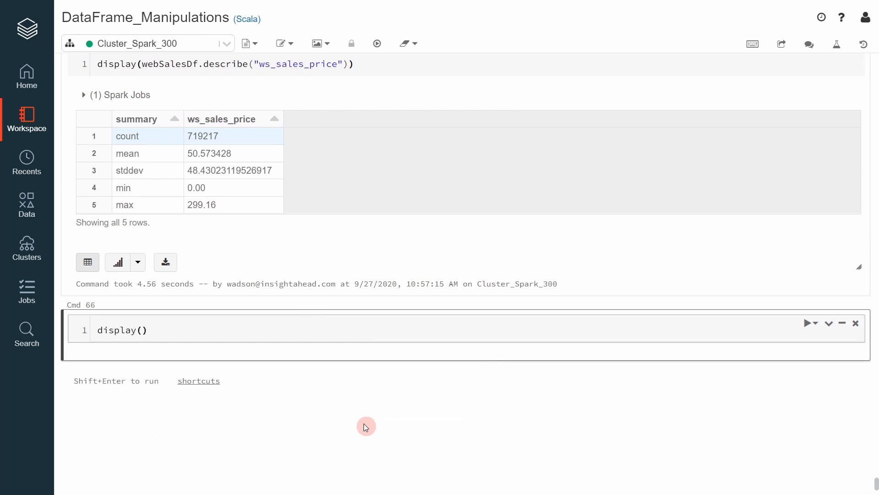
text(web)
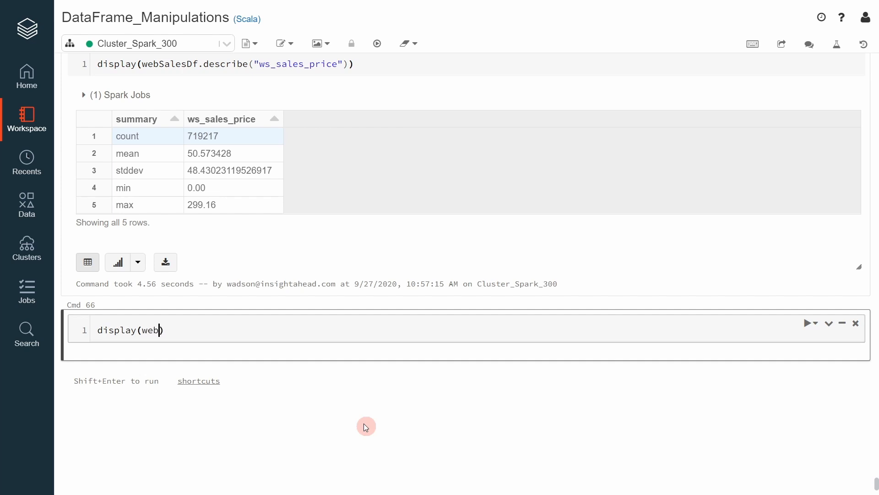
text(Sales)
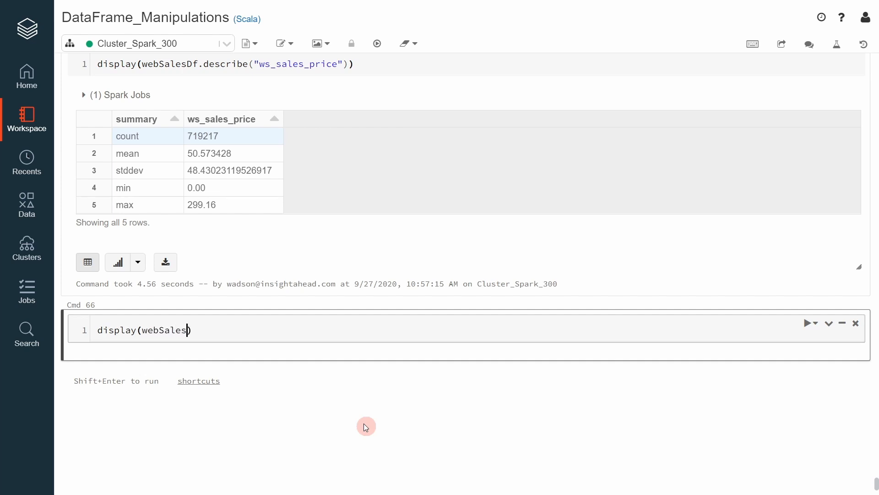
text(Df.su)
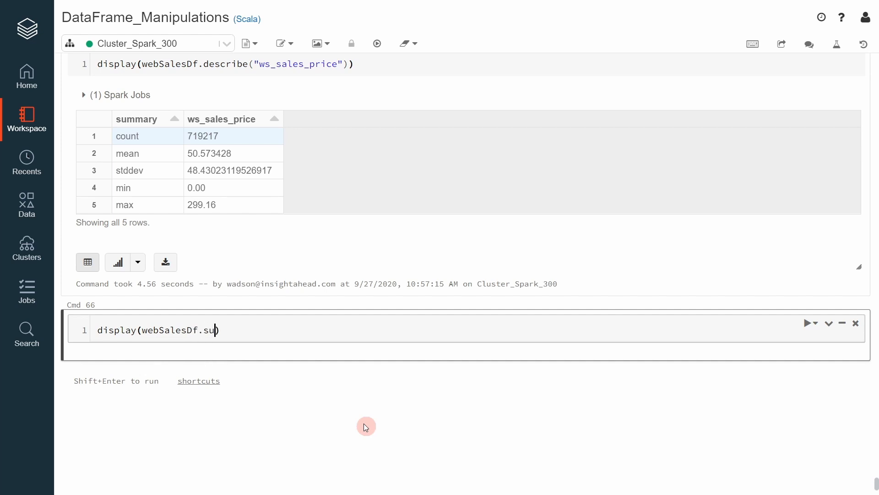
text(mmary)
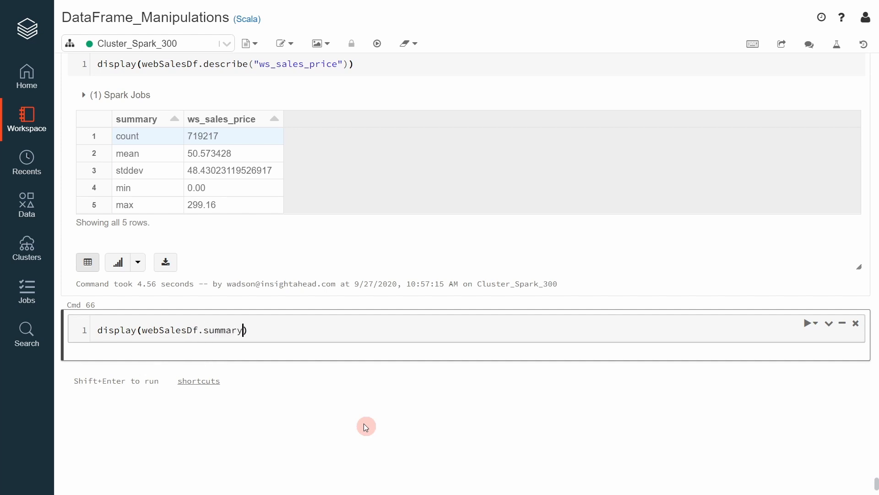
text(())
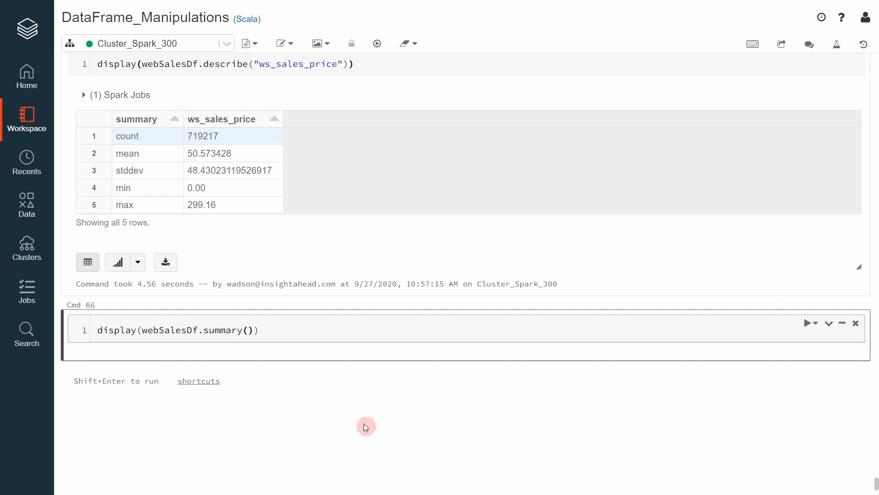
key(Shift+Enter)
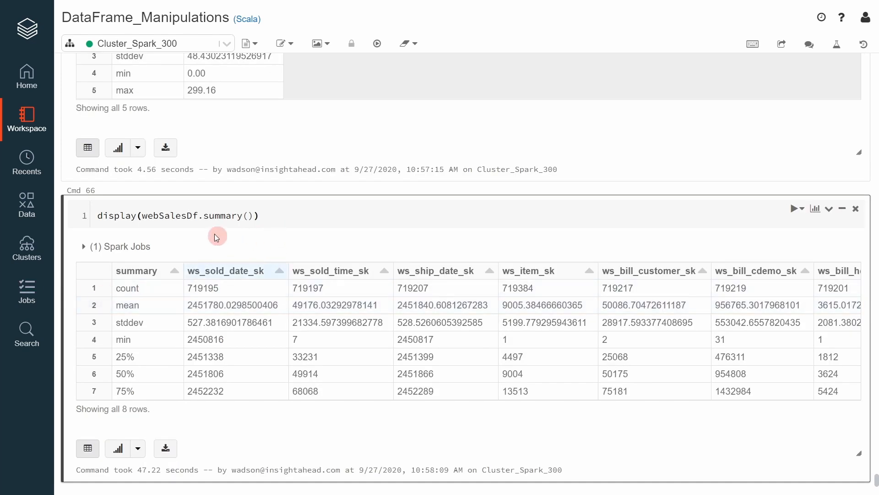
mouse_move(141, 339)
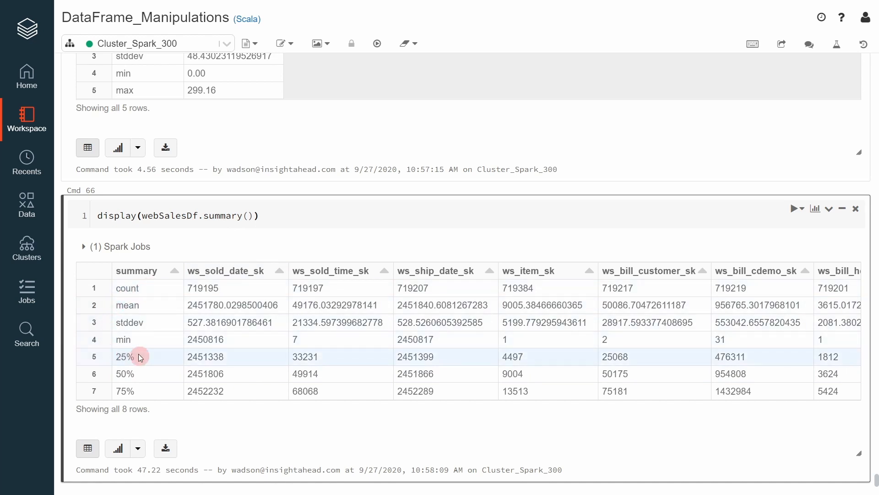
scroll(down, 3)
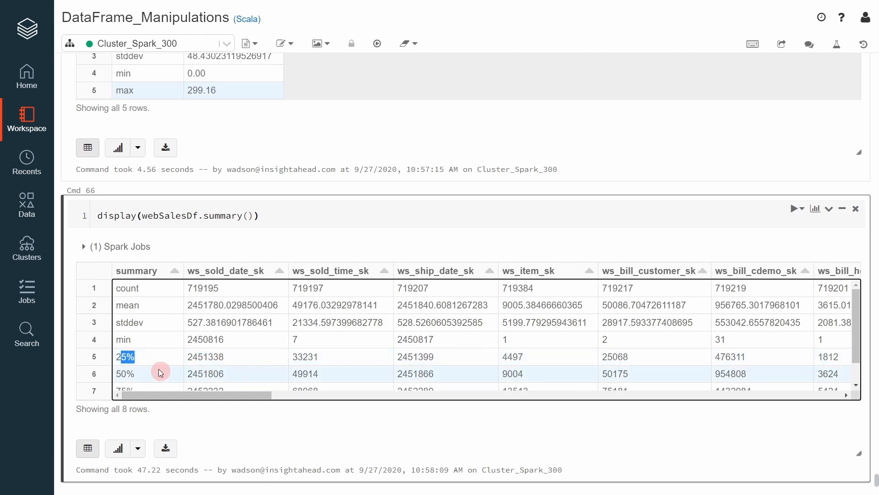
mouse_move(188, 373)
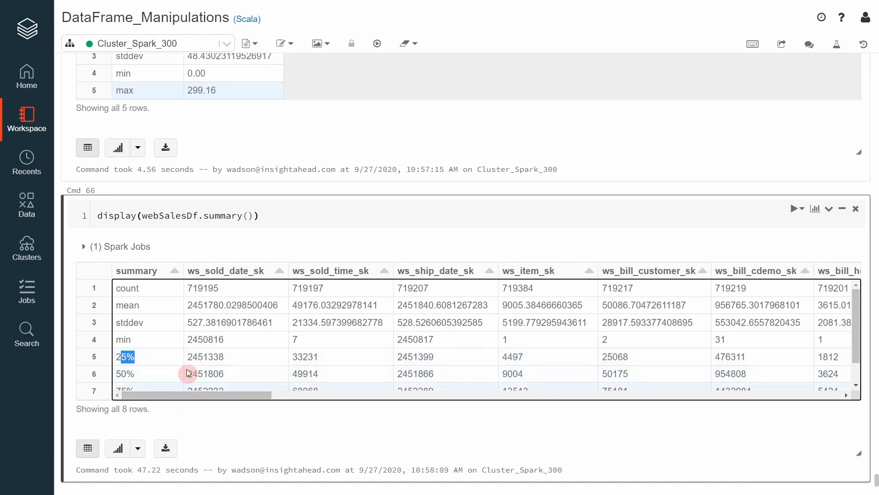
scroll(down, 3)
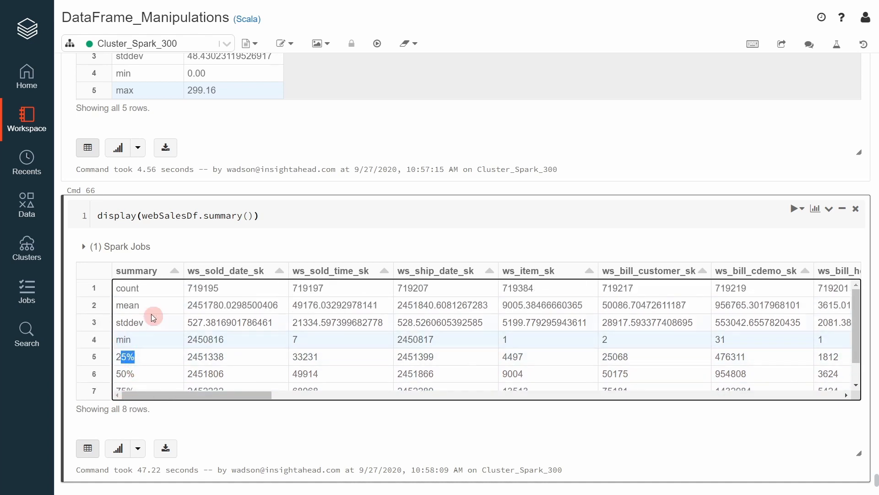
scroll(down, 3)
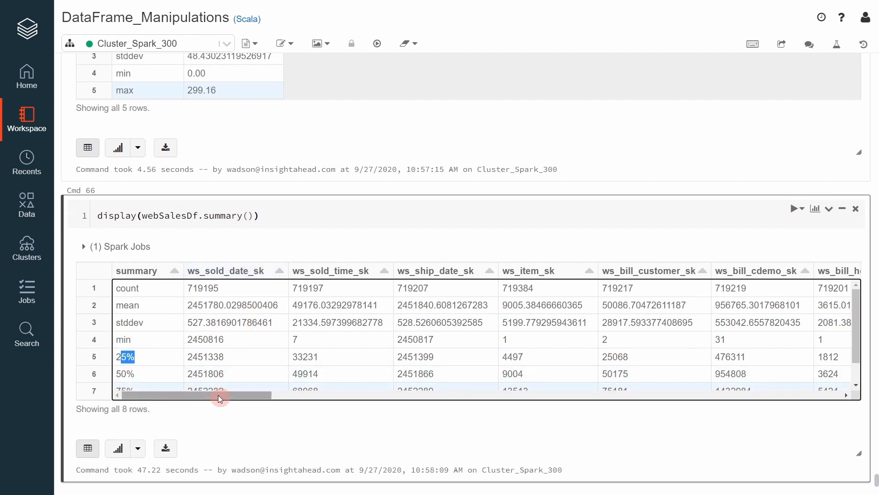
mouse_move(142, 310)
text("")
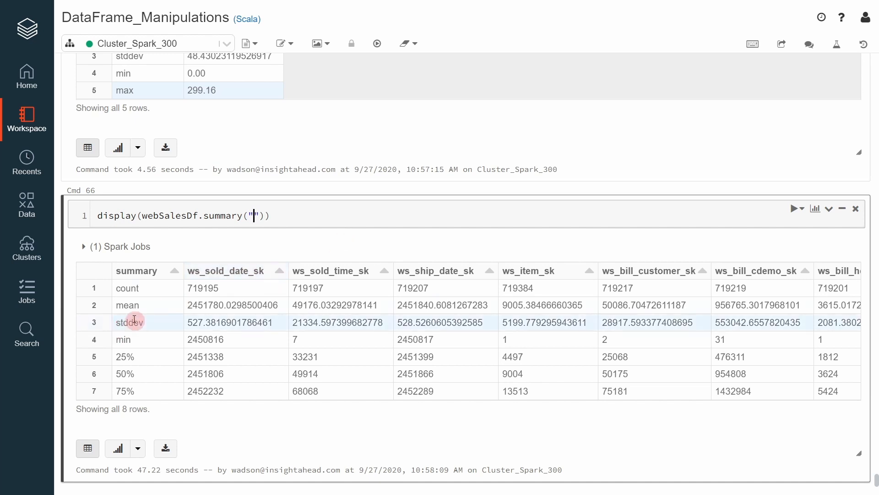
mouse_move(356, 294)
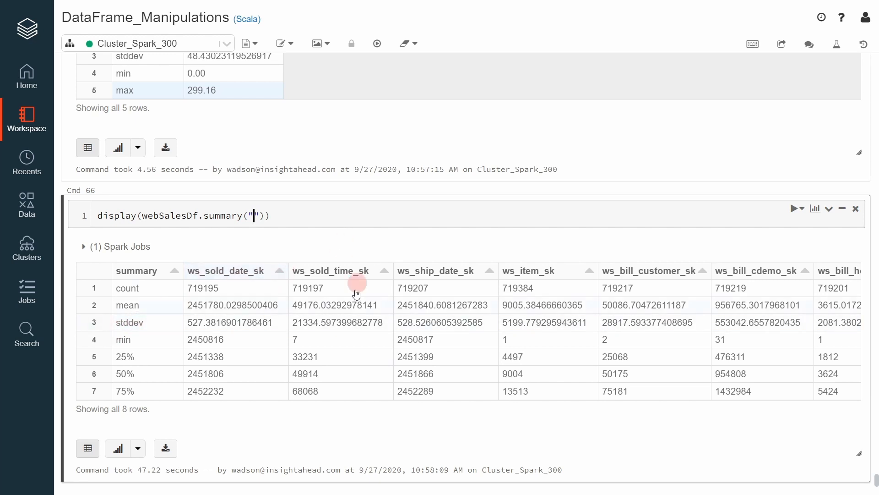
Change the cell to display(webSalesDf.summary("stddev")) and rerun it for the stddev row only
text(stddev)
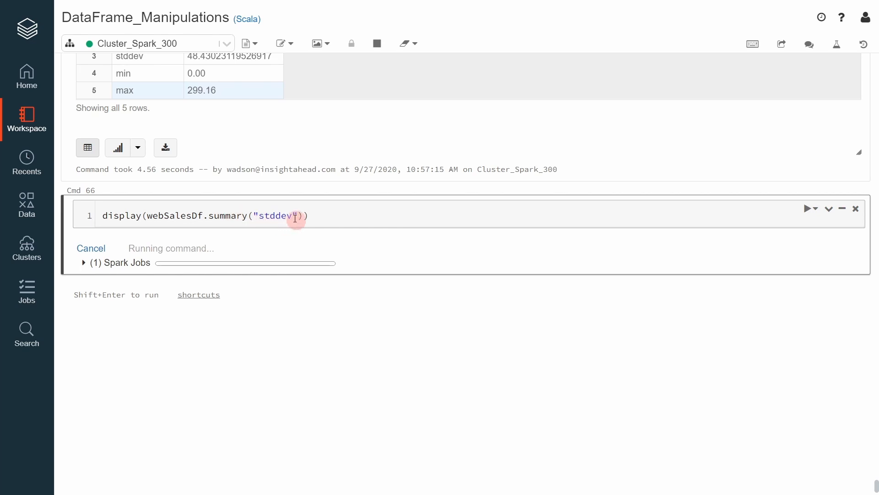
mouse_move(458, 388)
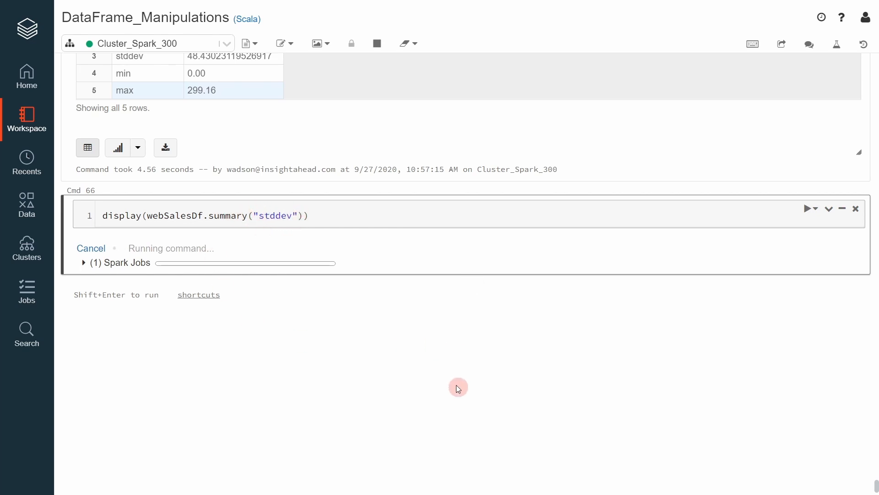
mouse_move(466, 396)
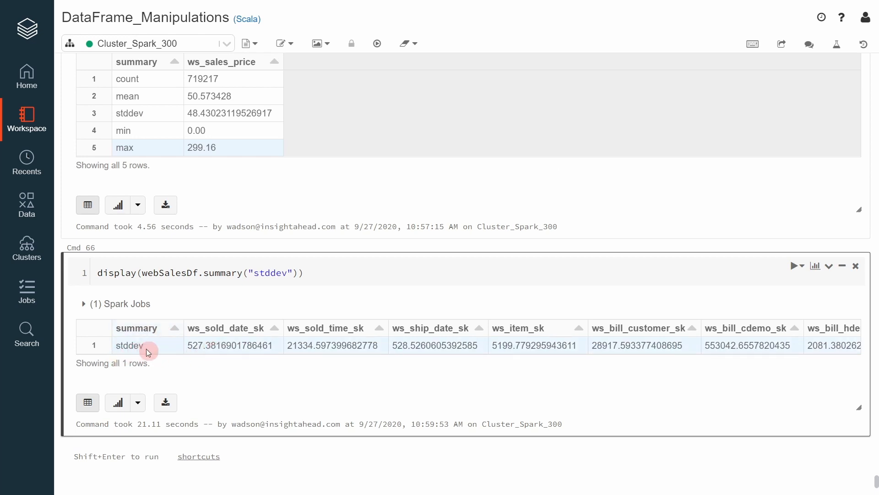
mouse_move(469, 348)
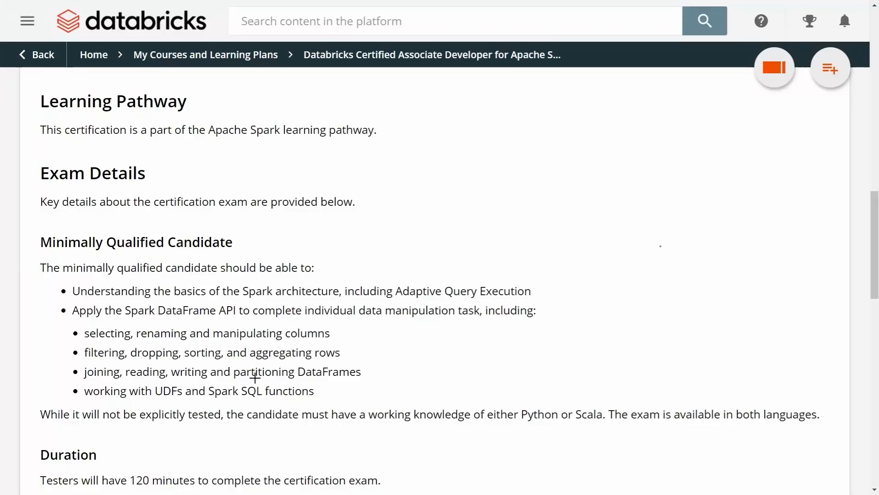
mouse_move(71, 301)
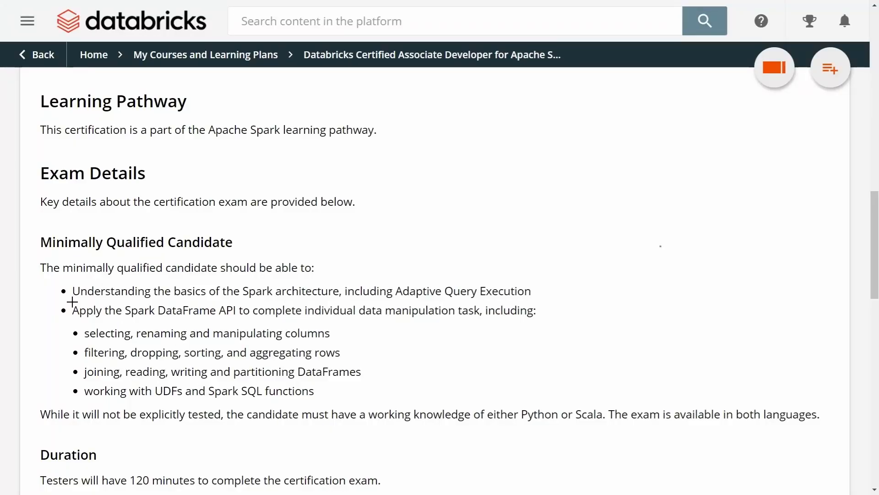
Underline the Spark architecture basics requirement on the Academy exam page and move down to further skills
drag(71, 301, 486, 302)
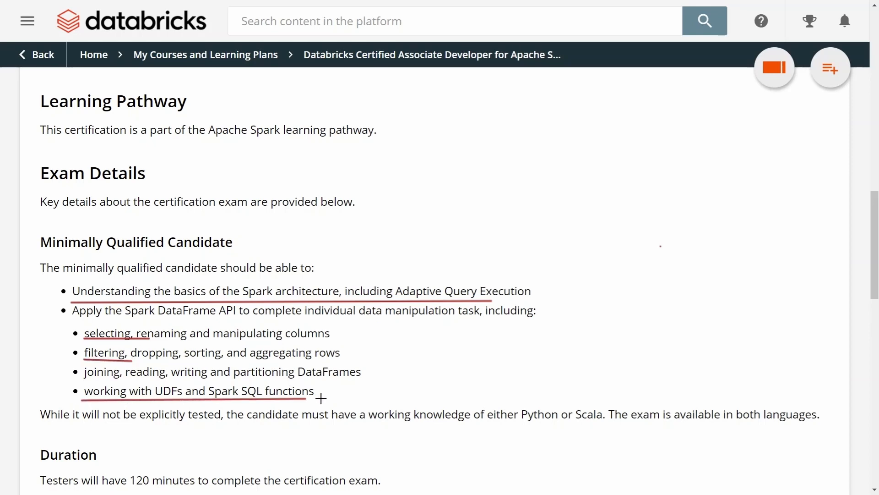
scroll(down, 3)
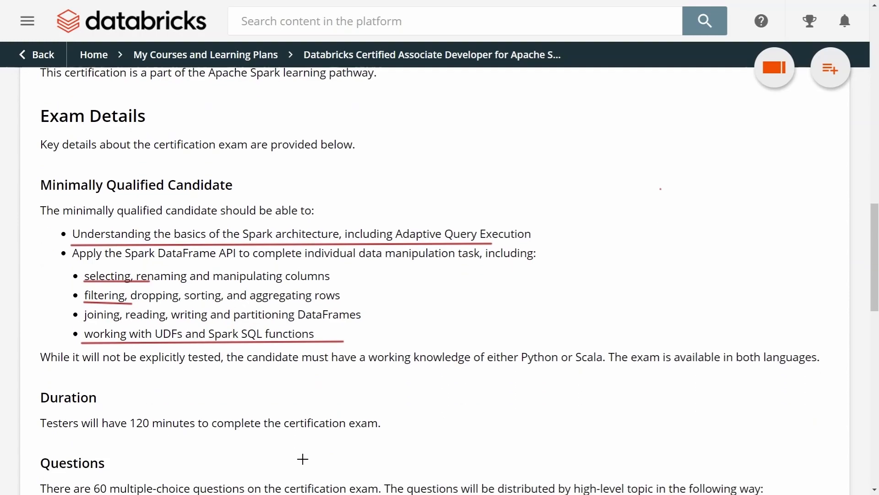